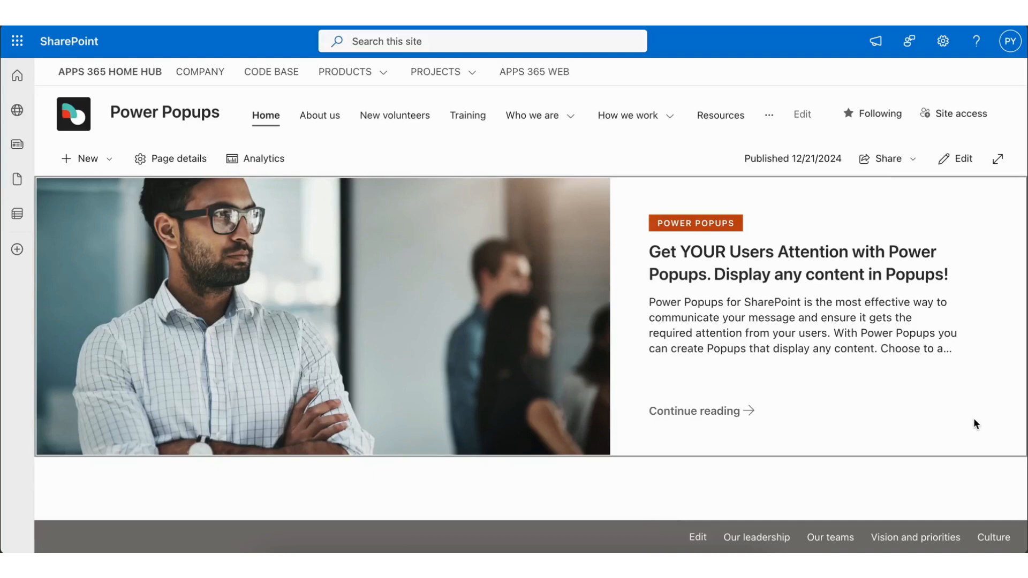
- Switch the home page into edit mode and scroll to the Power Popups web part
click(962, 159)
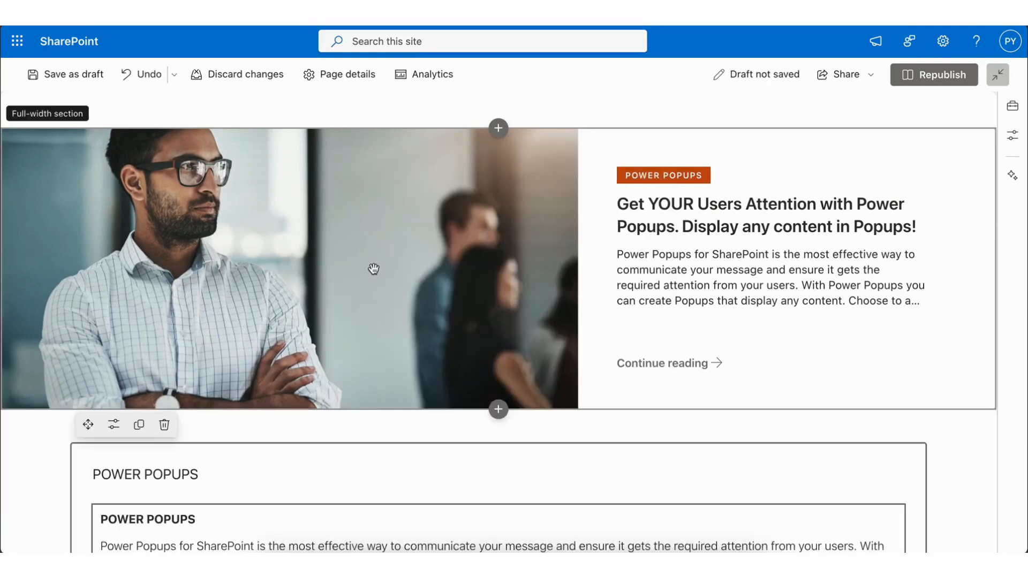
scroll(down, 3)
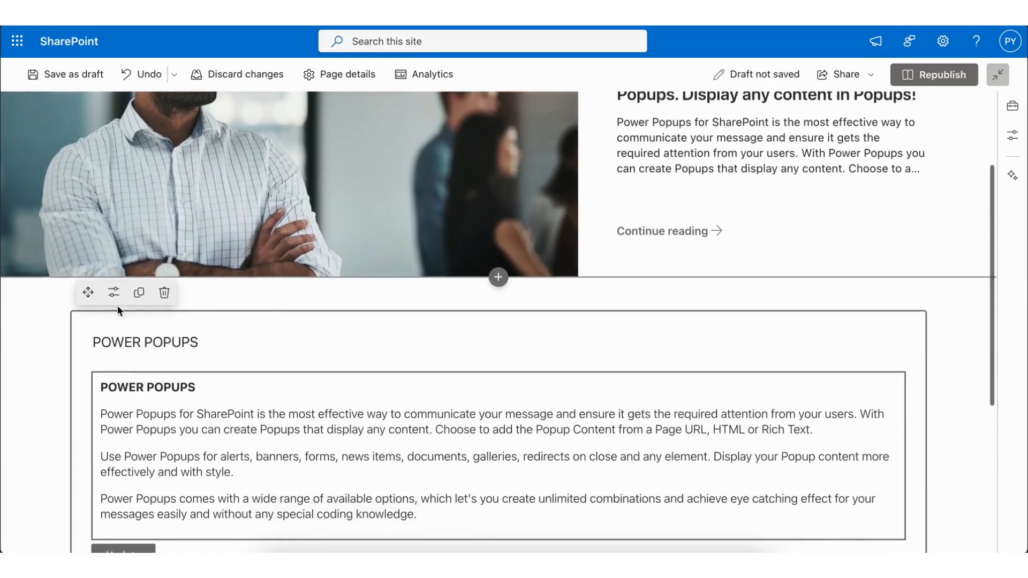
- In the web part settings keep Button as the Popup Trigger and expand Content Configuration
click(113, 293)
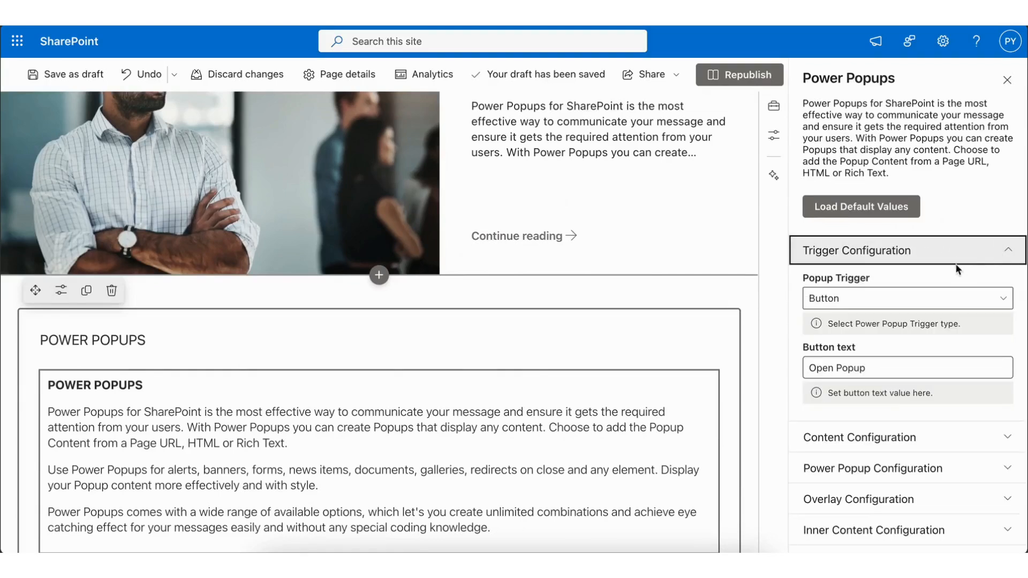
click(907, 299)
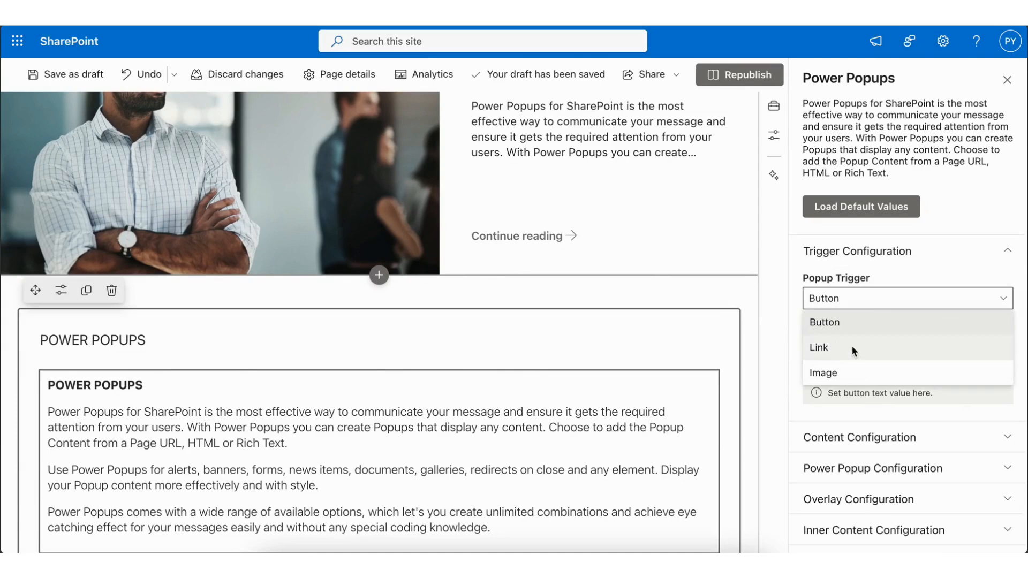
click(825, 323)
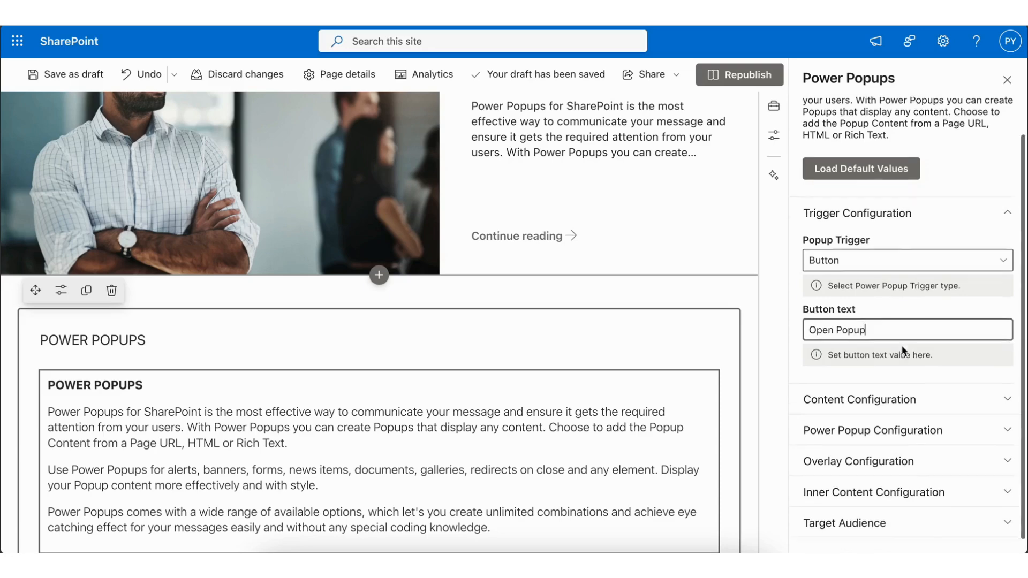
click(860, 400)
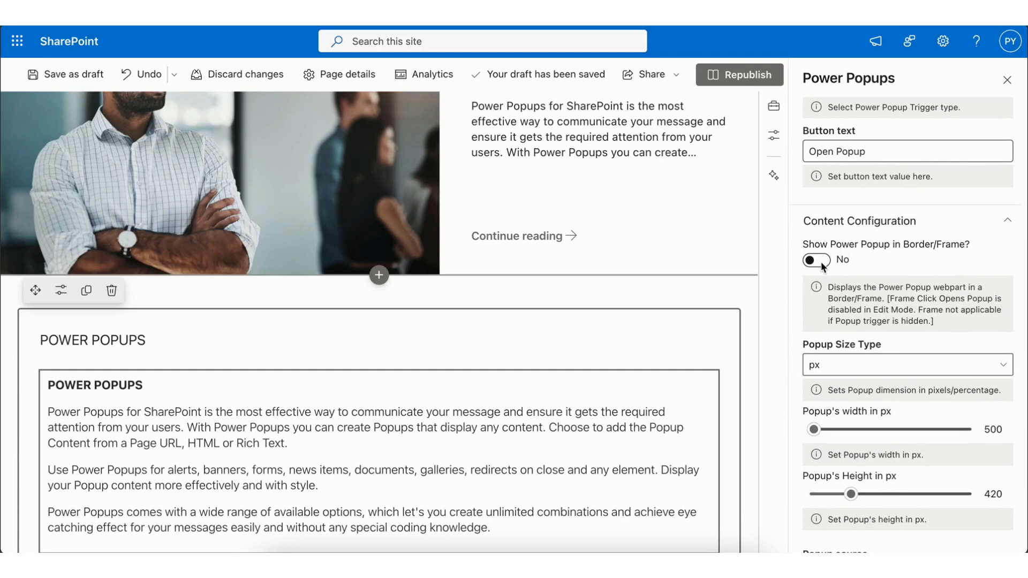
- Enable 'Show Power Popup in Border/Frame' and set Popup source to Page URL (Training.aspx)
click(816, 260)
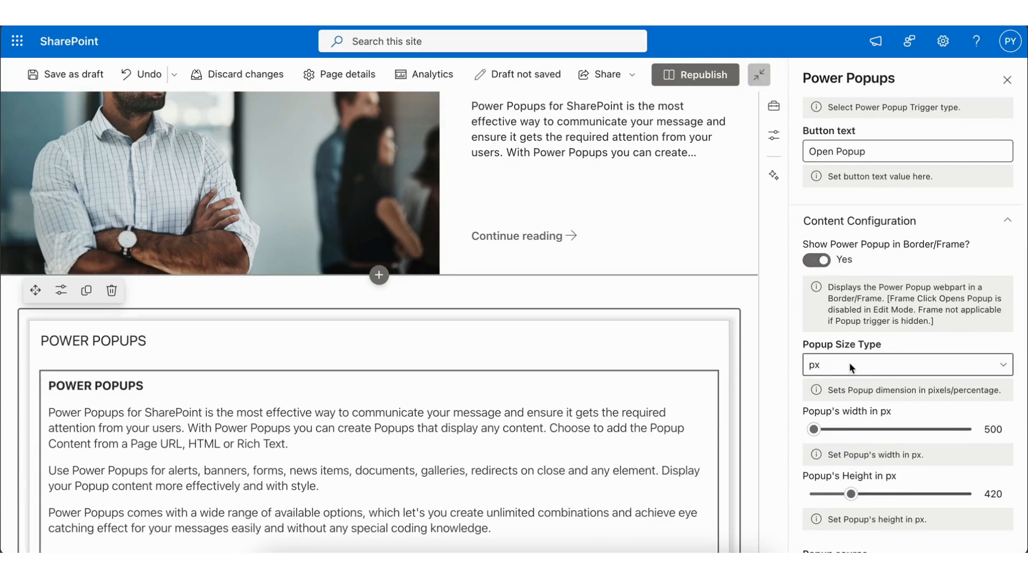
scroll(down, 3)
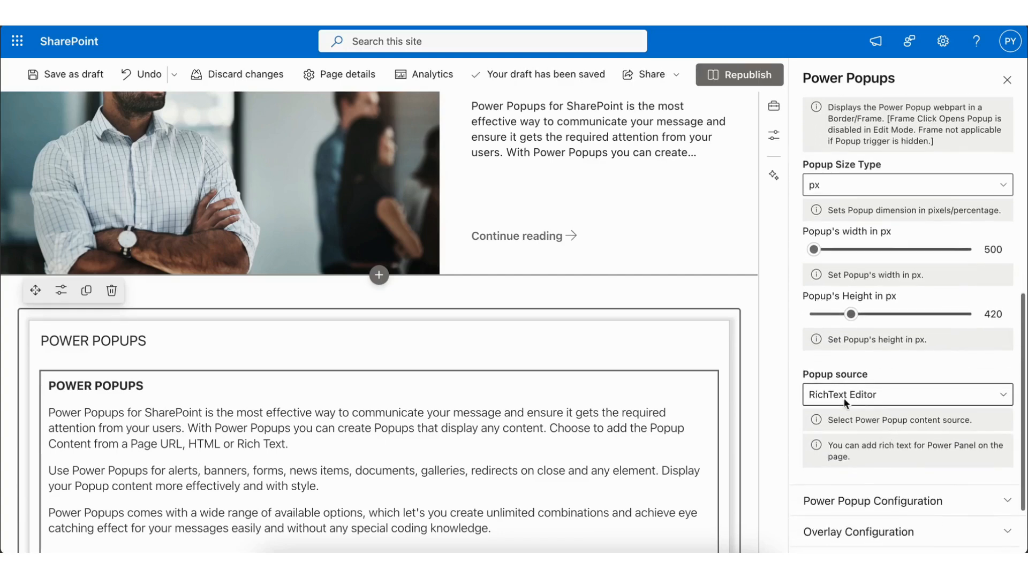
click(906, 394)
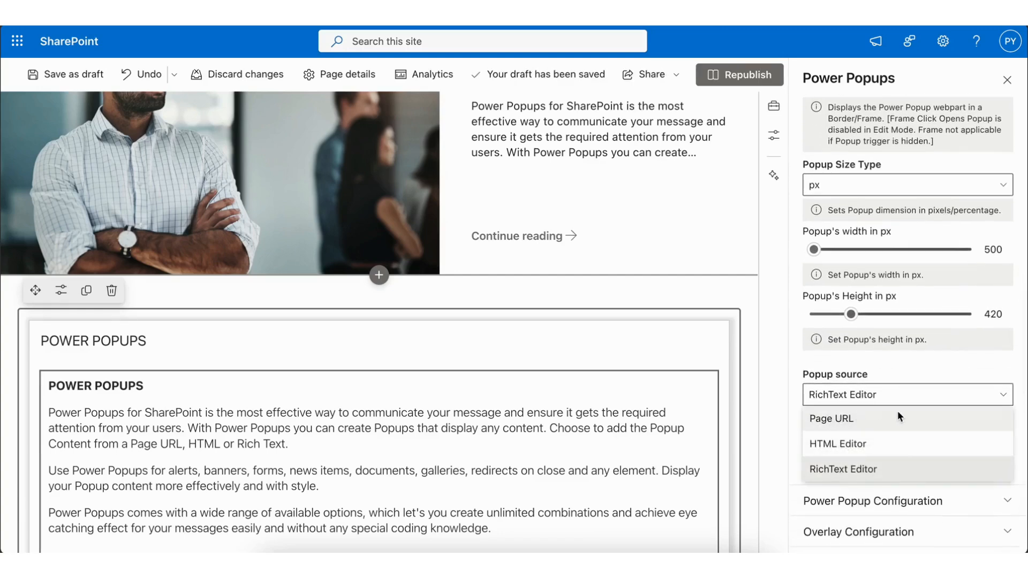
mouse_move(860, 469)
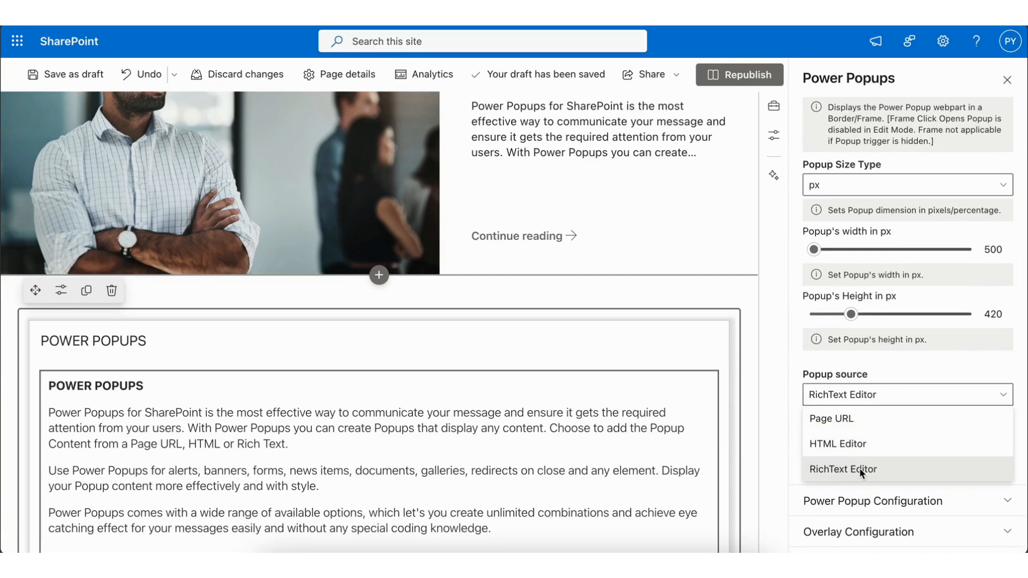
click(831, 418)
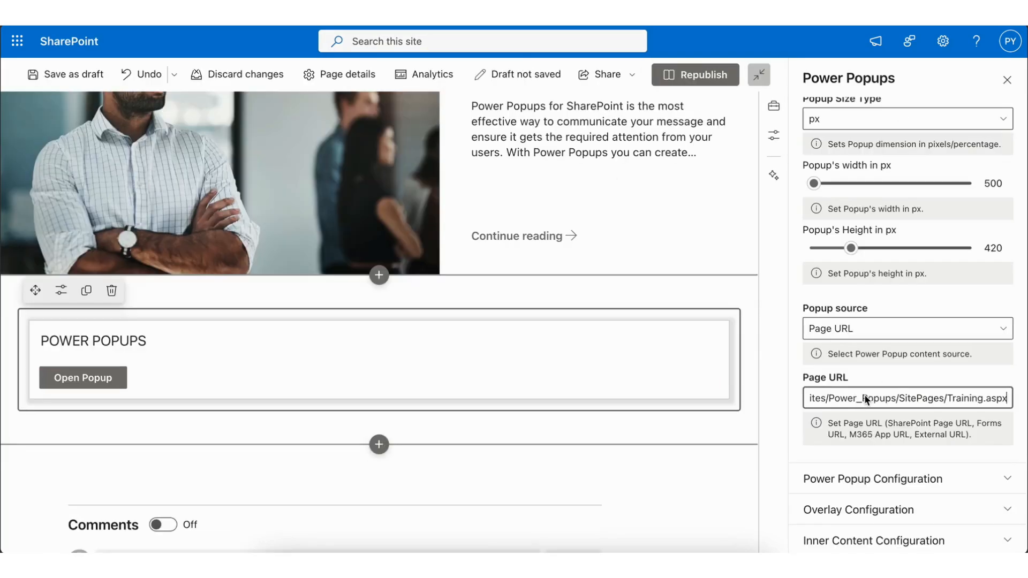
scroll(down, 3)
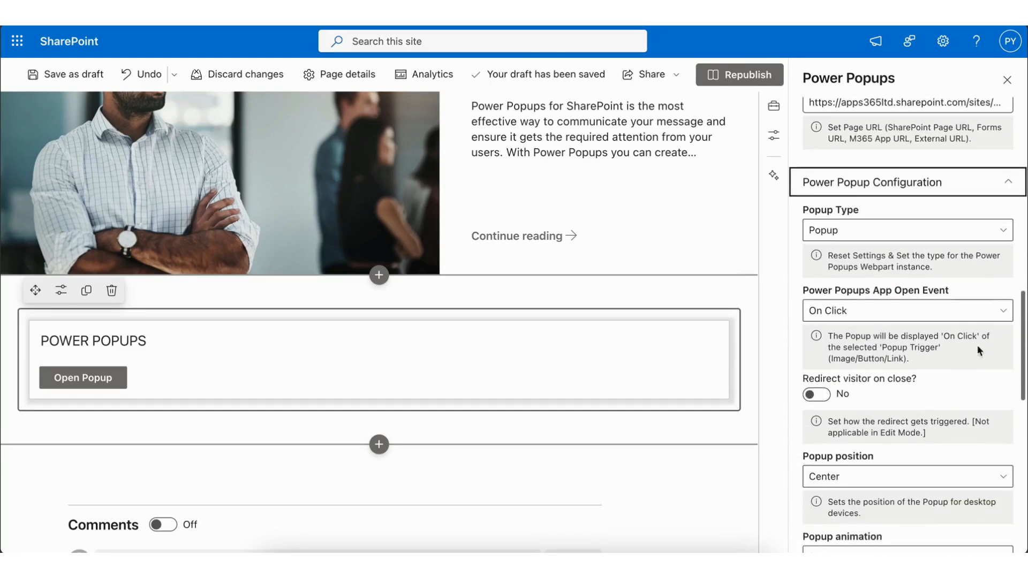
- Keep Popup Type as Popup and set the App Open Event to Auto Open
click(906, 231)
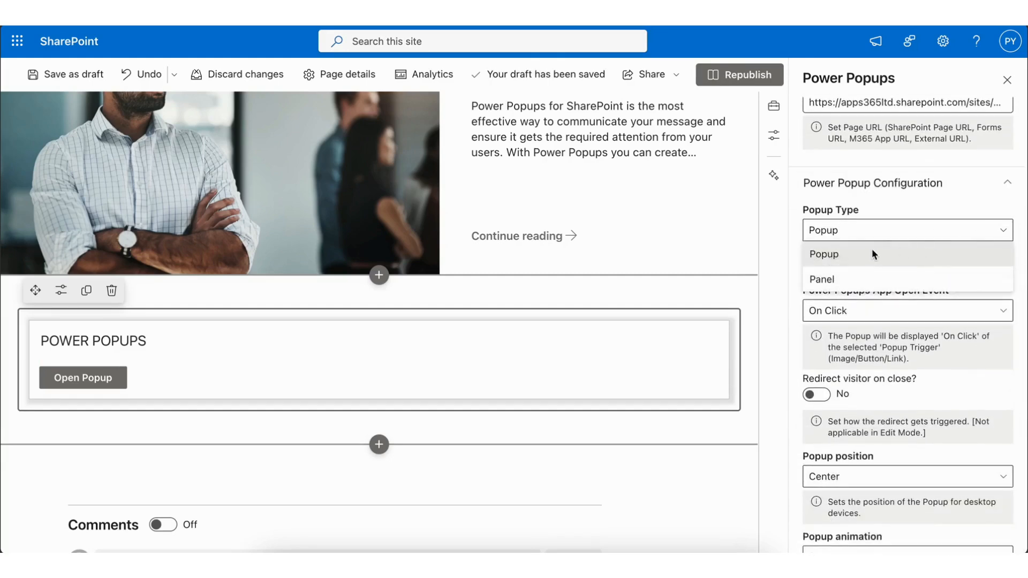
mouse_move(829, 258)
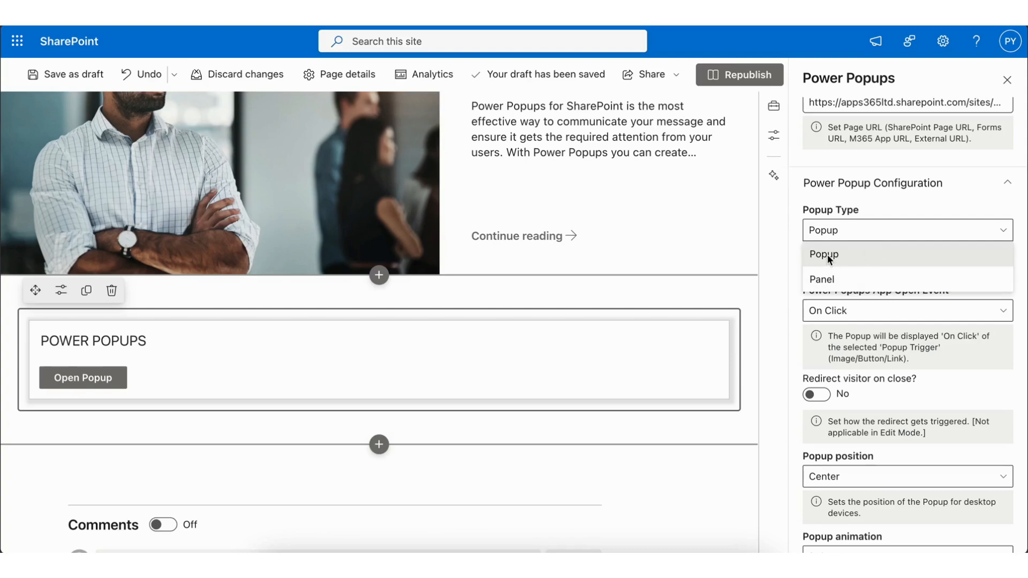
click(824, 255)
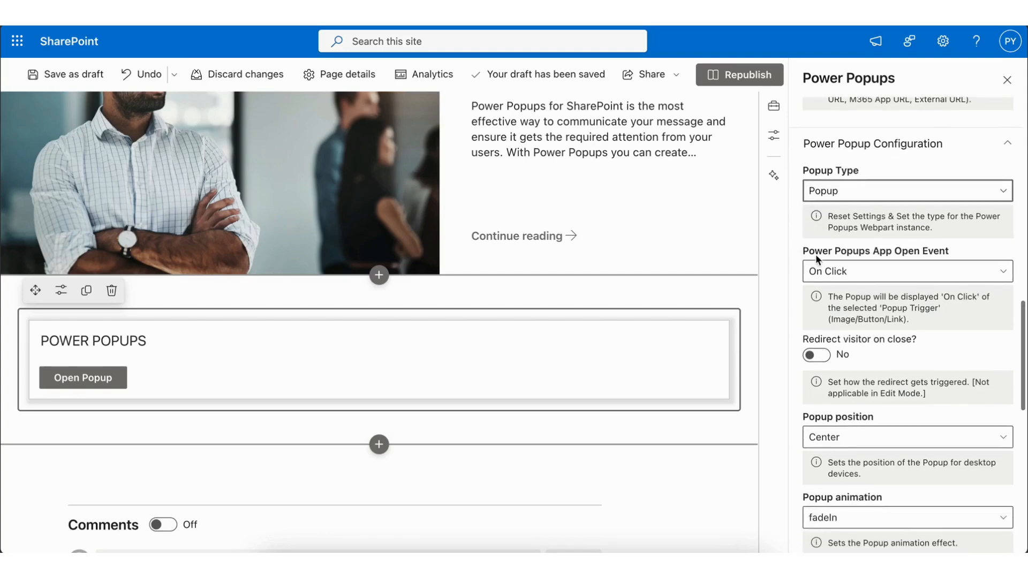
click(907, 271)
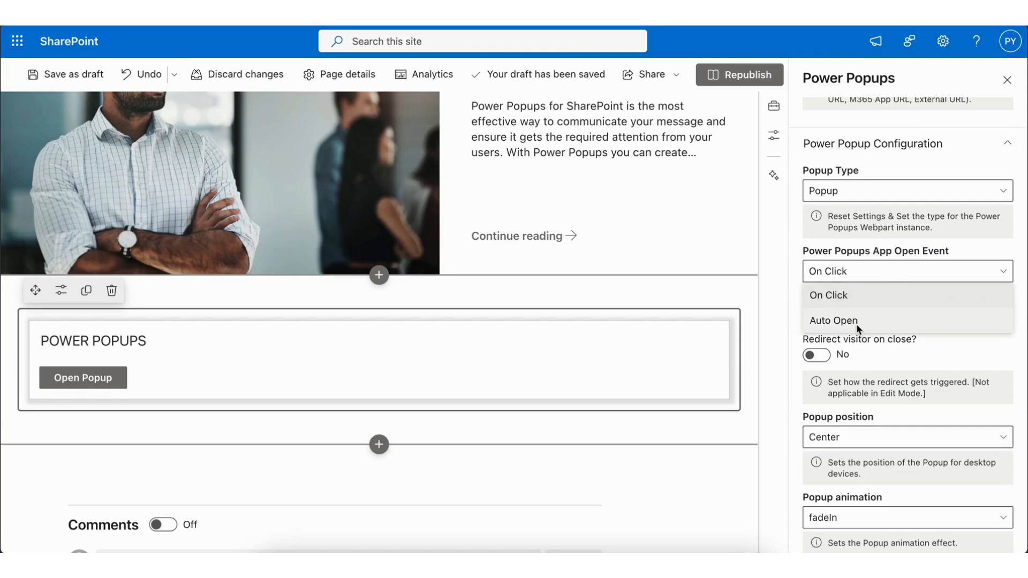
click(835, 321)
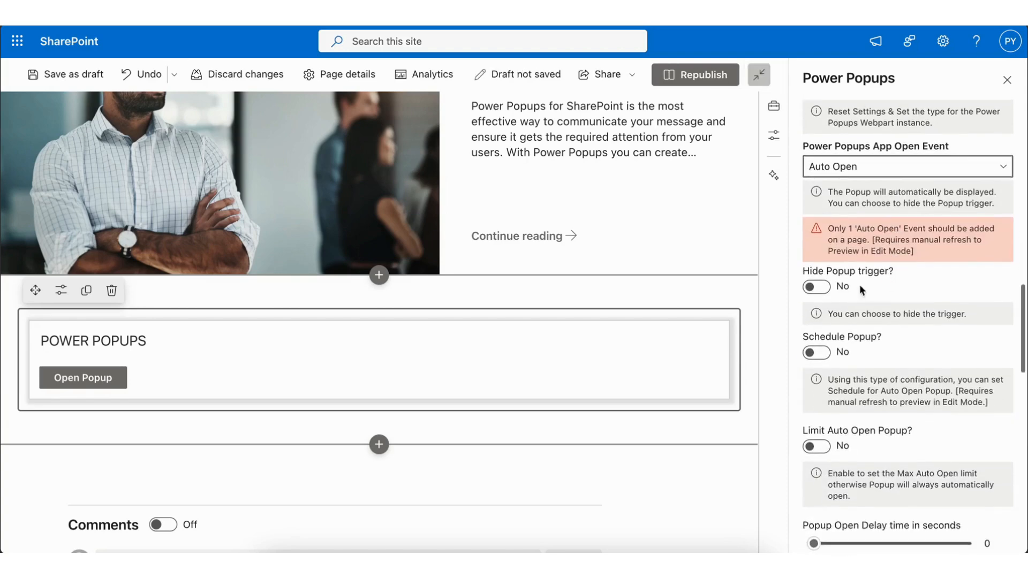
- Set 'Hide Popup trigger?' to Yes and leave 'Schedule Popup?' at No
click(816, 287)
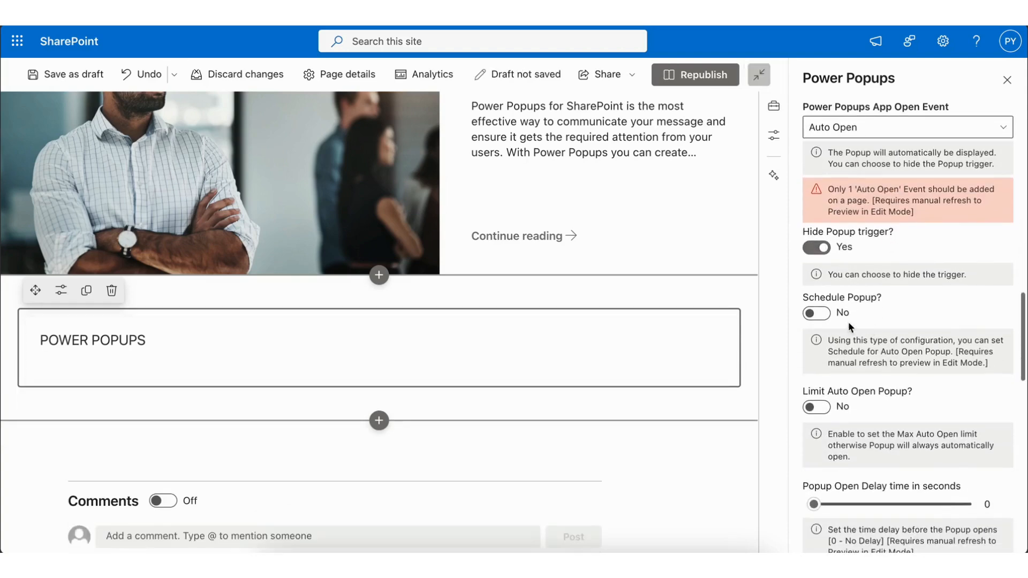
click(816, 313)
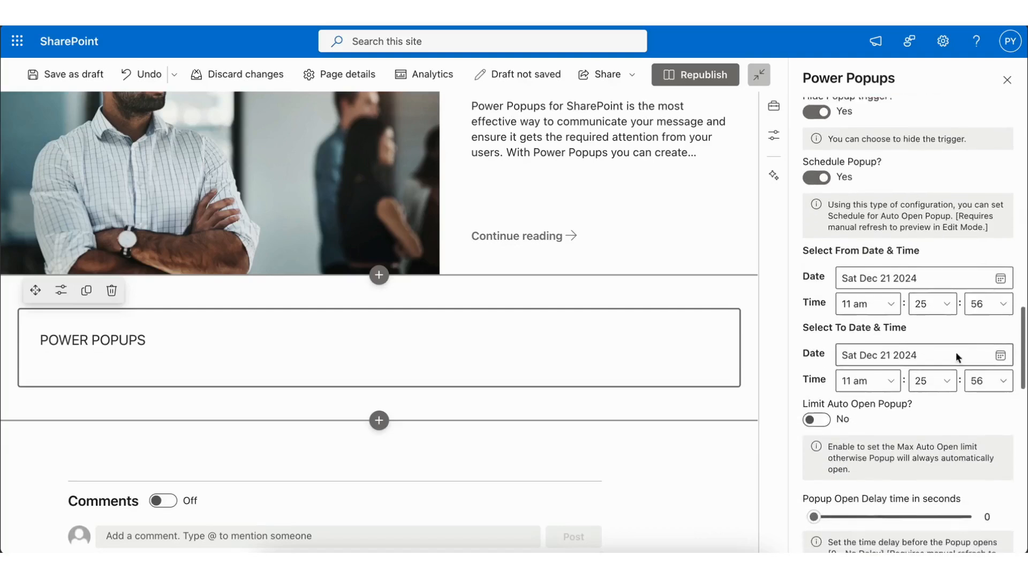
scroll(down, 3)
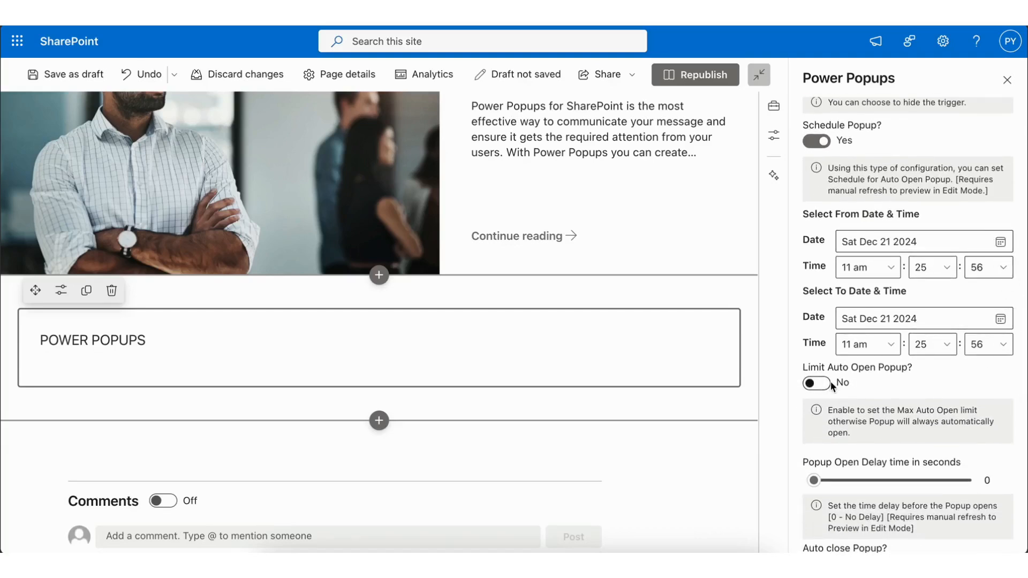
click(816, 142)
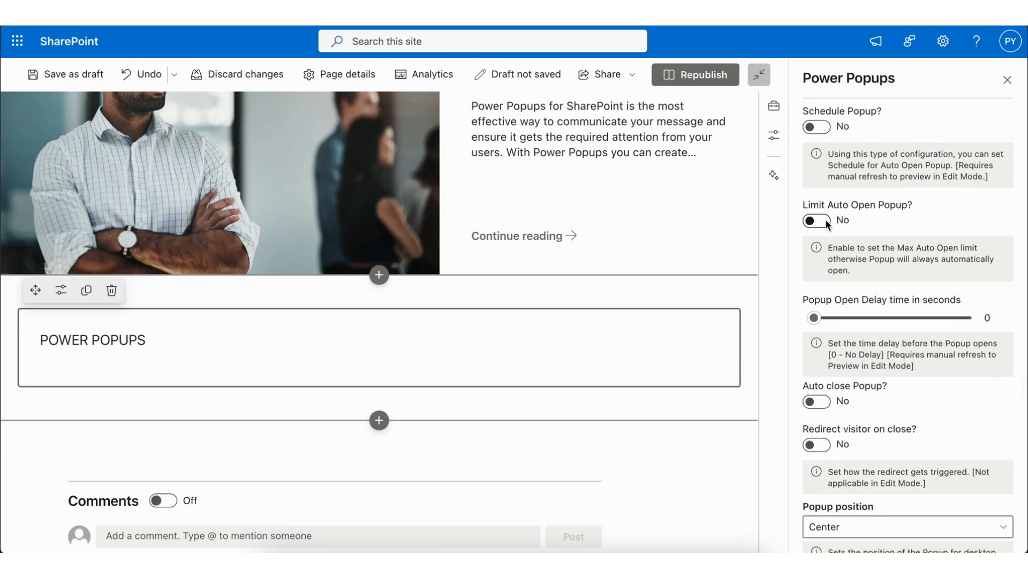
click(816, 221)
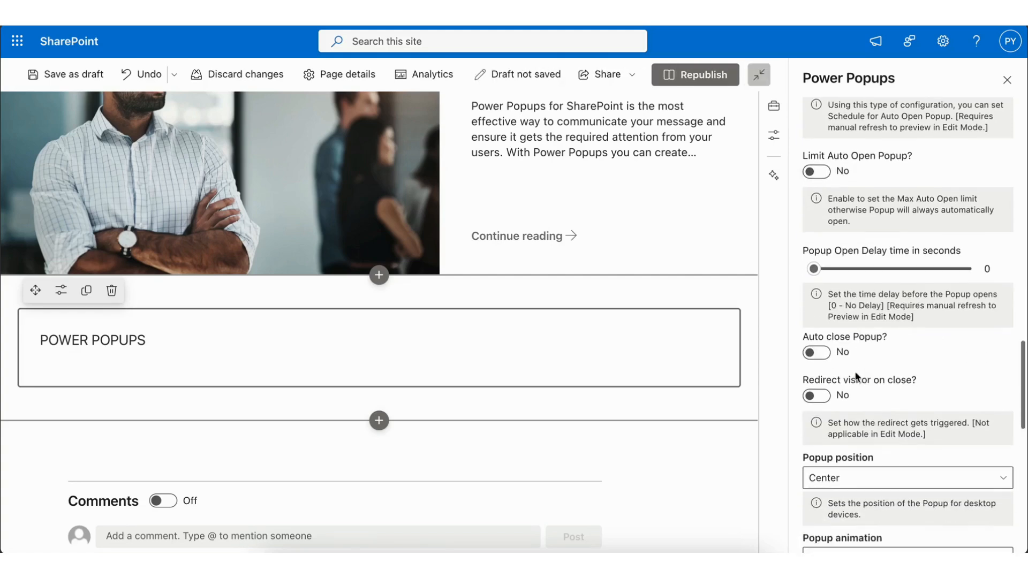
- Leave 'Auto close Popup?' off and set 'Redirect visitor on close?' to Yes, reviewing the redirect options
click(816, 353)
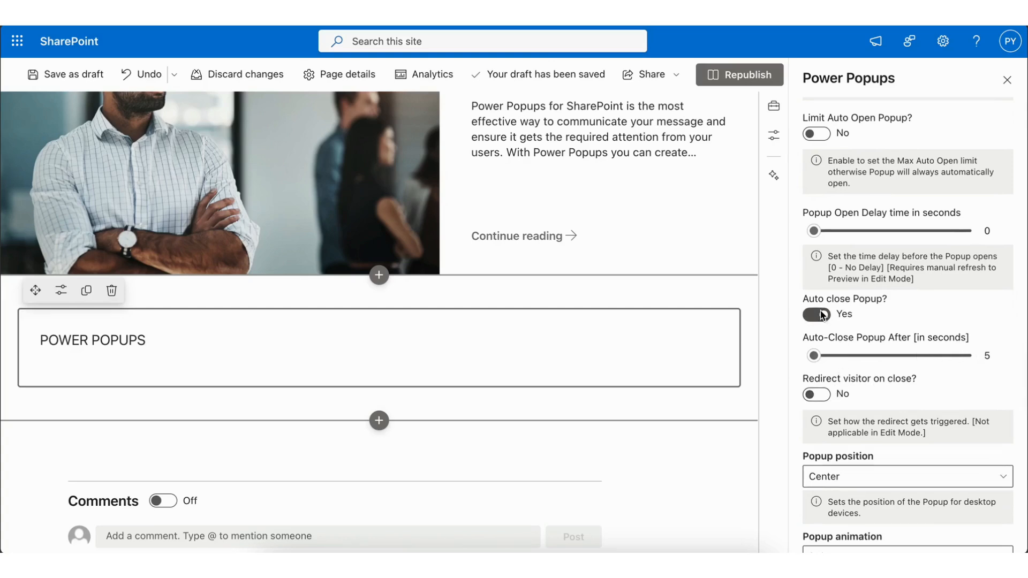
click(816, 314)
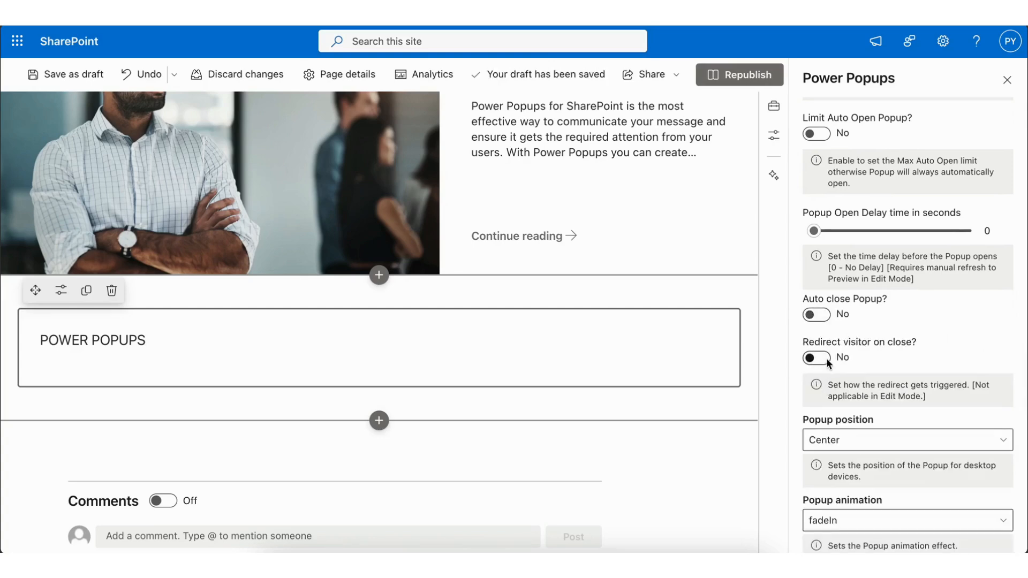
click(816, 357)
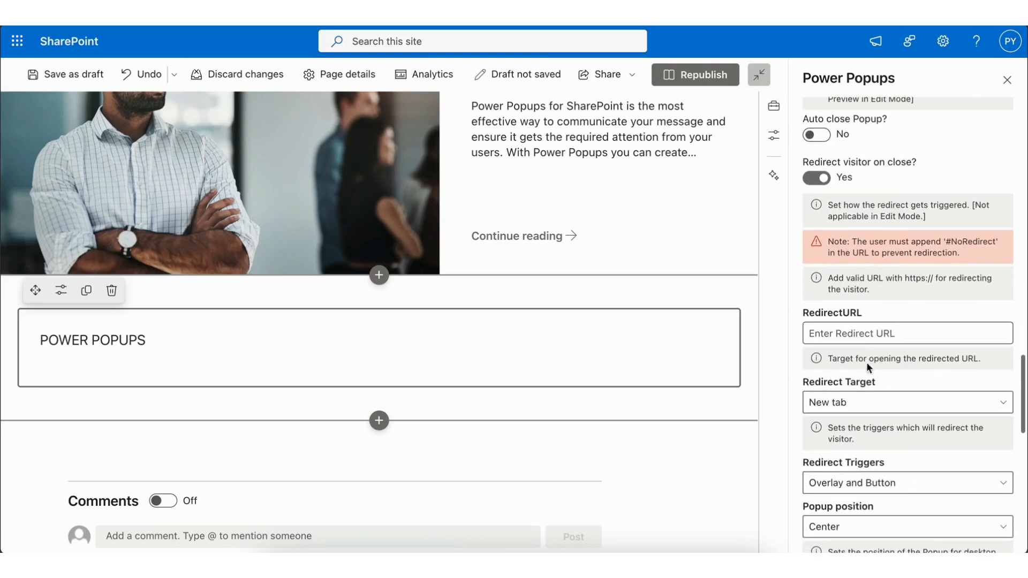
scroll(down, 3)
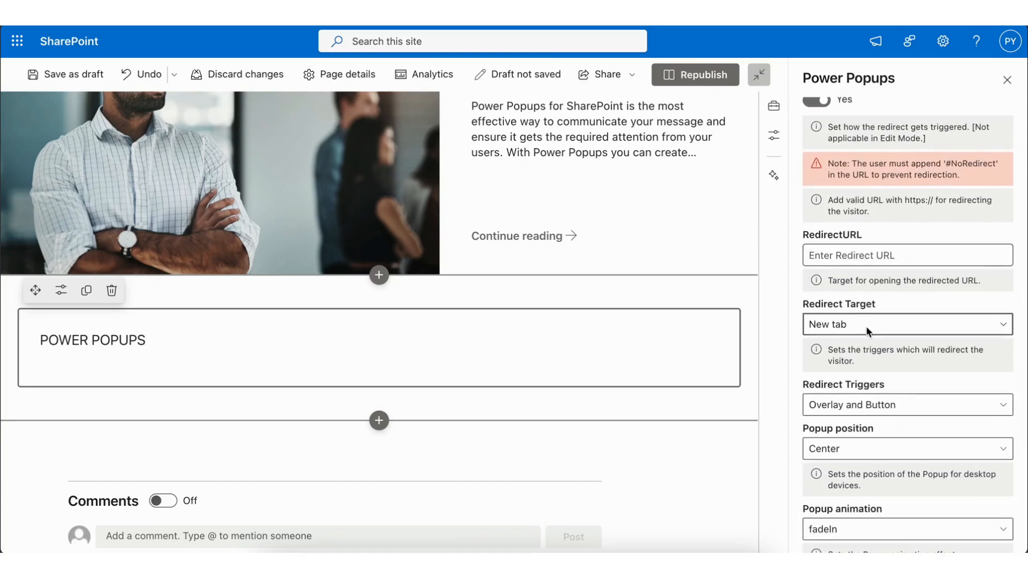
scroll(down, 3)
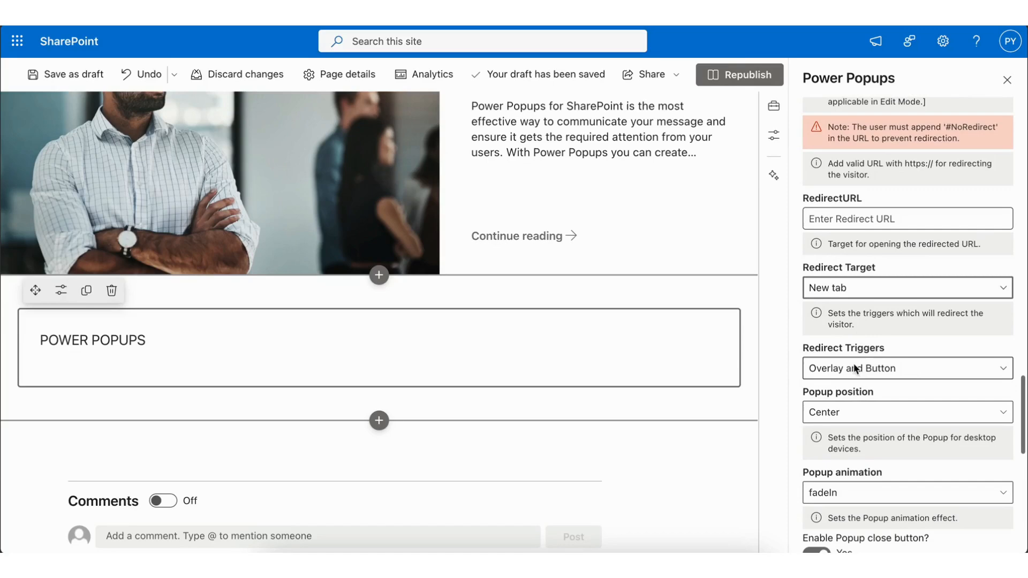
scroll(down, 3)
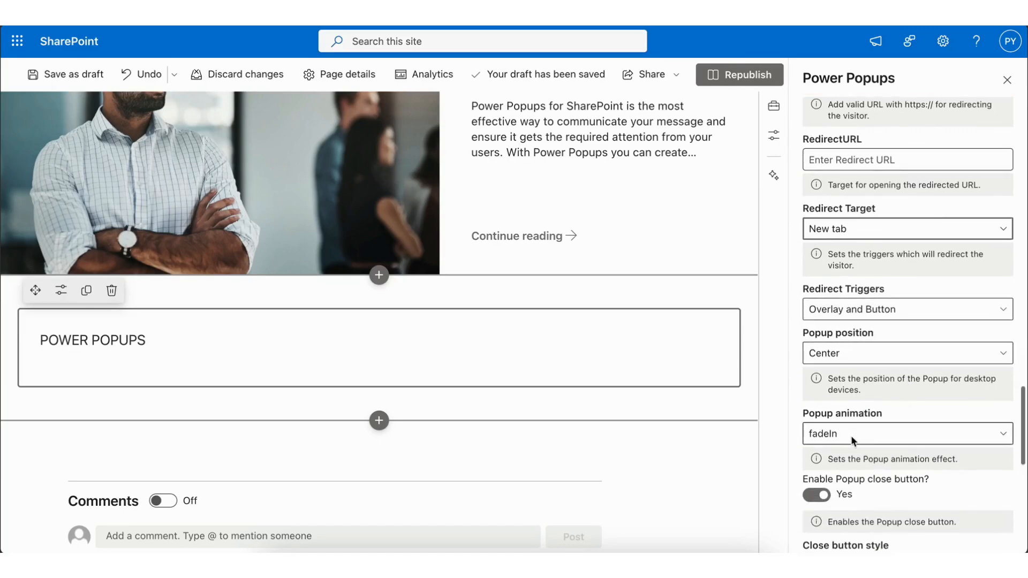
scroll(up, 3)
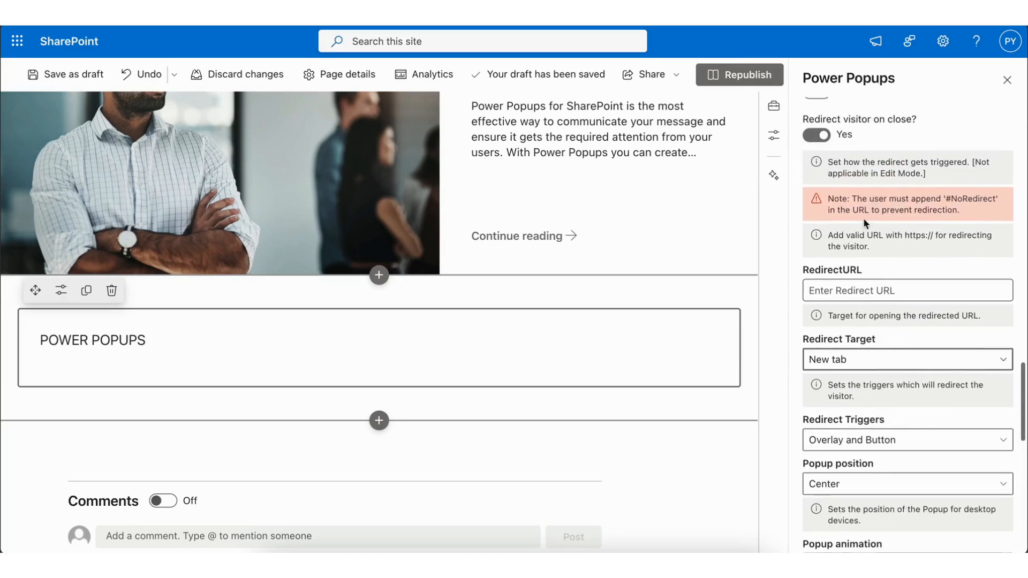
scroll(down, 3)
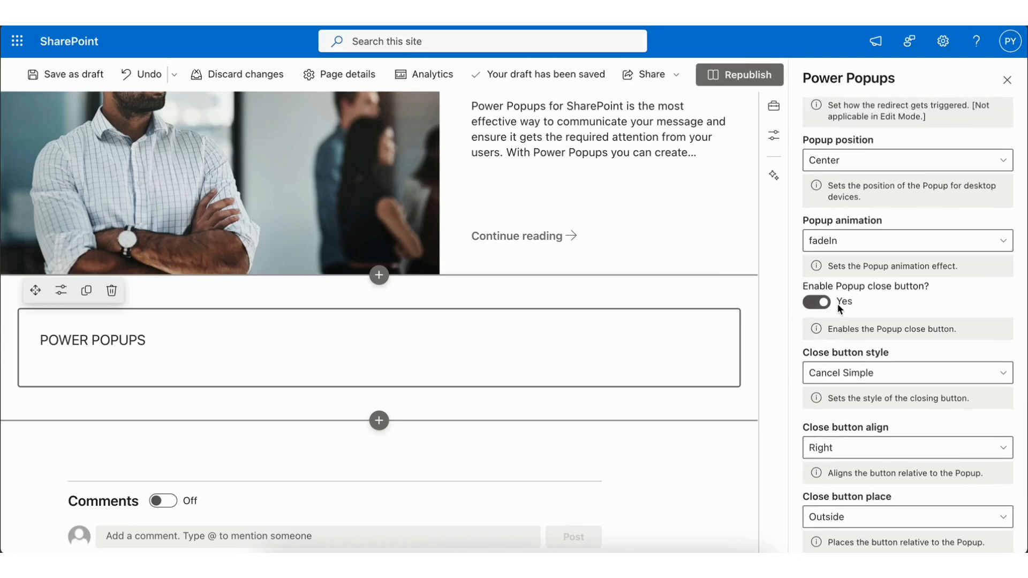
click(906, 373)
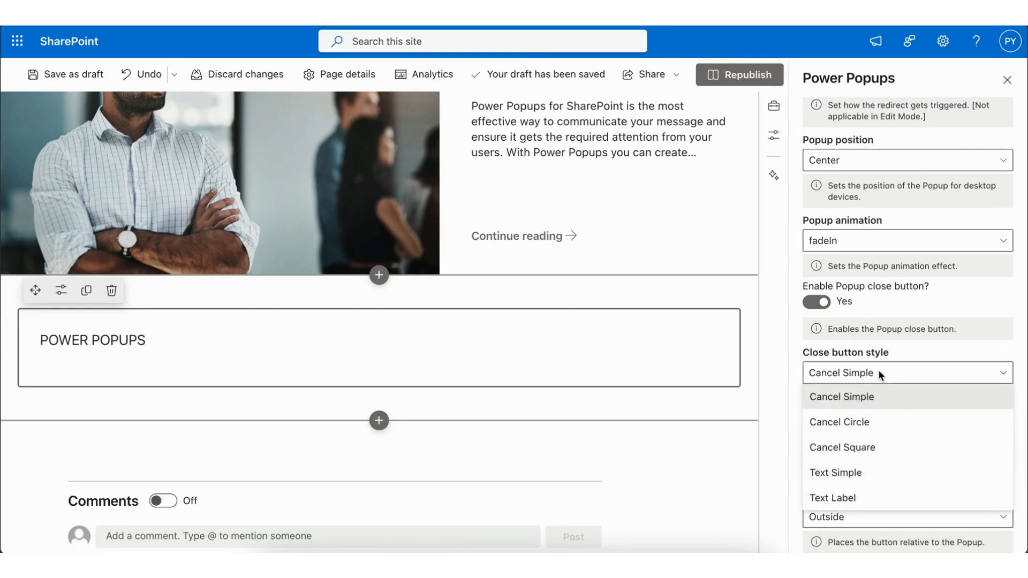
click(842, 396)
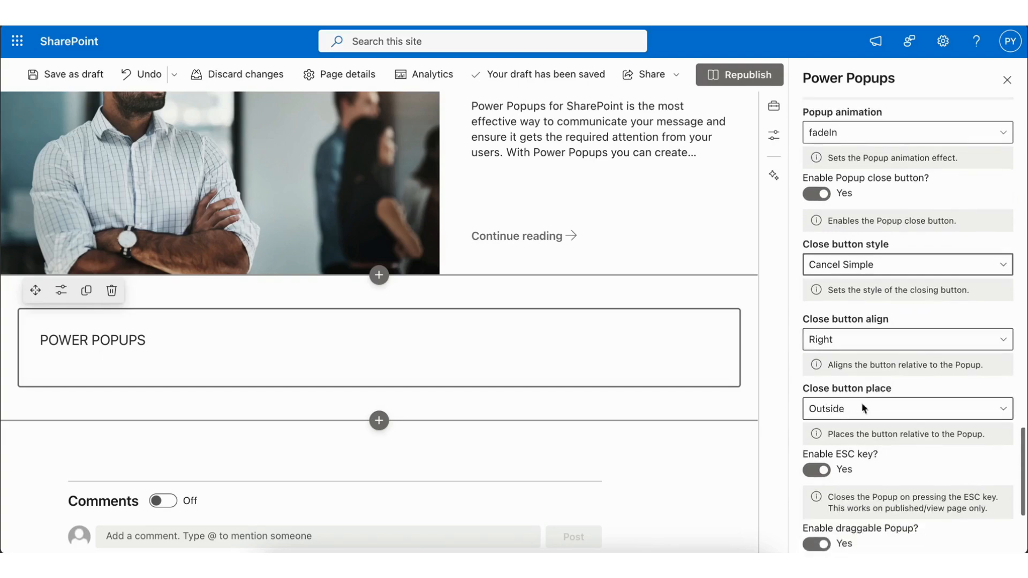
click(816, 469)
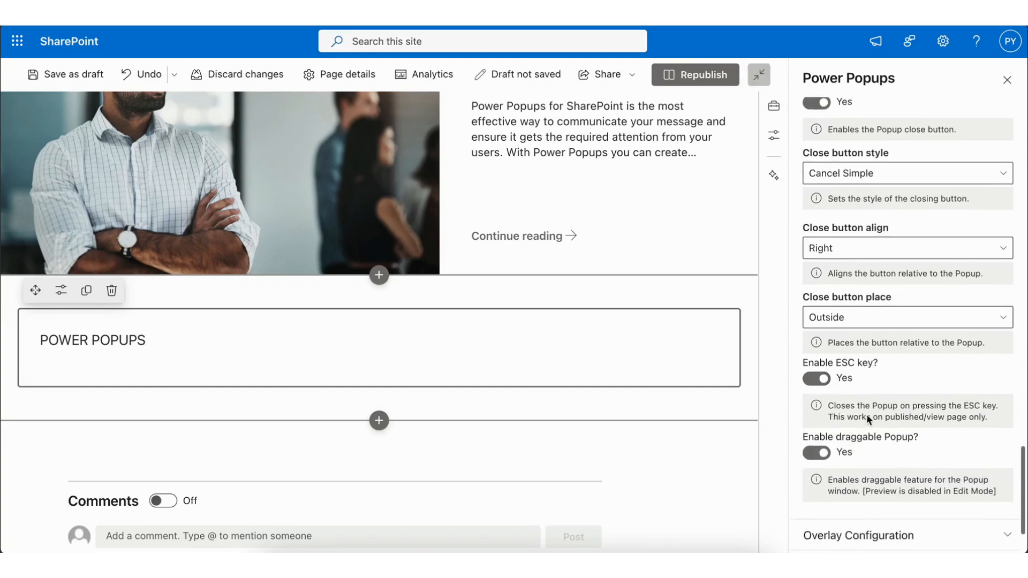
scroll(down, 3)
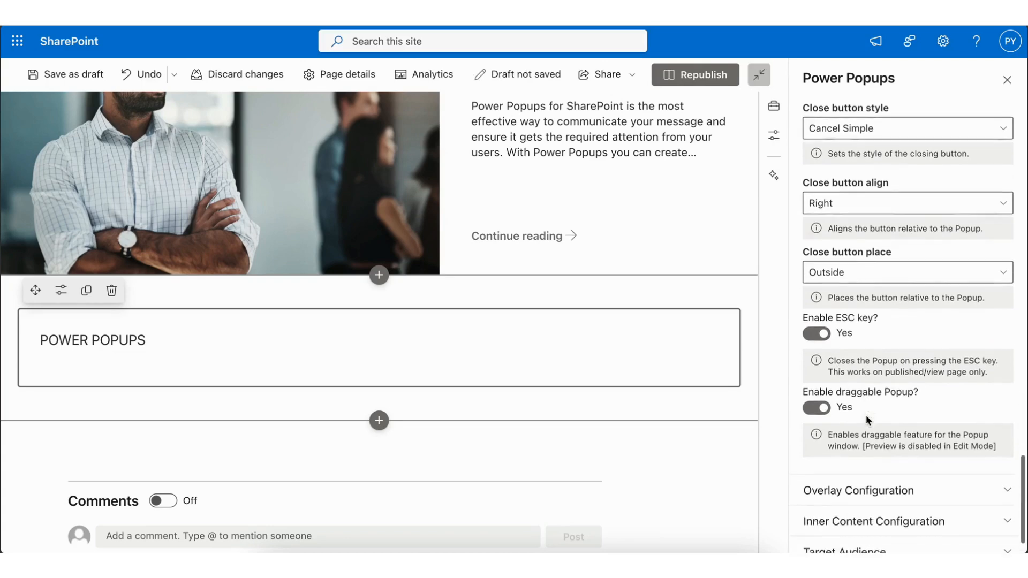
scroll(down, 3)
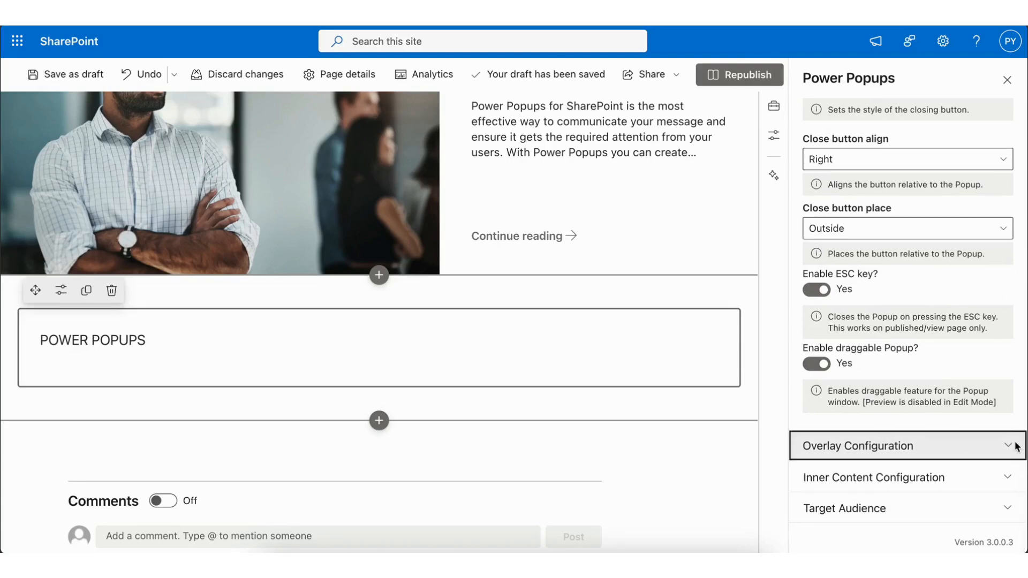
- Expand Overlay Configuration showing overlay visible, closable by click, fade-in animation
click(906, 446)
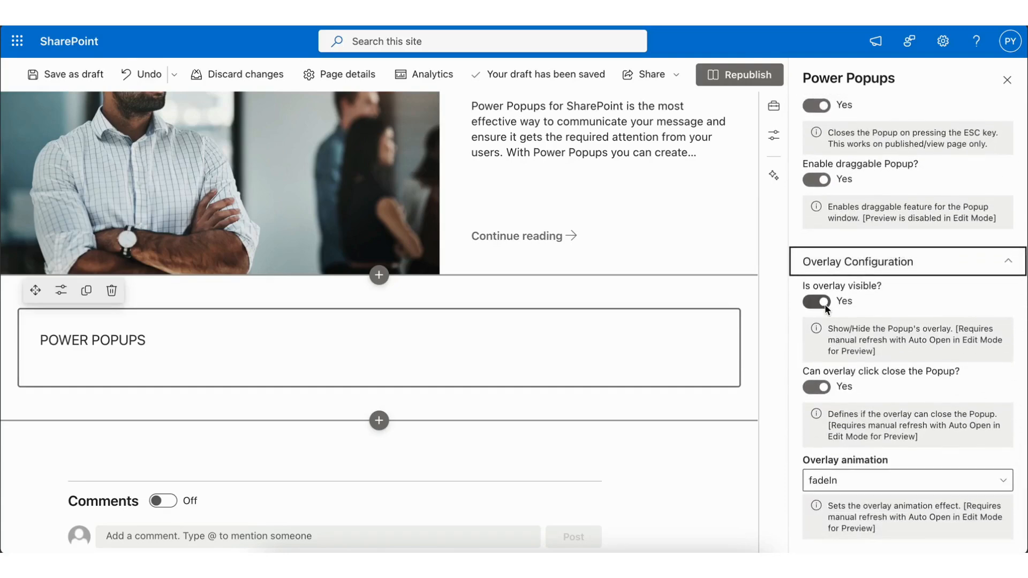
scroll(down, 3)
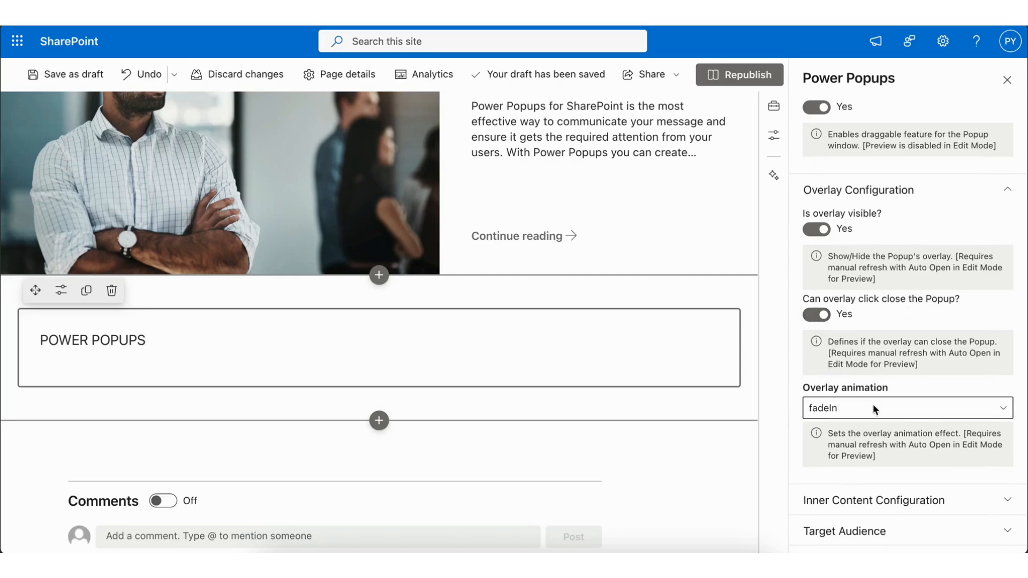
- Expand Inner Content and Target Audience, leaving 'Enable Audience Targeting' off
click(874, 500)
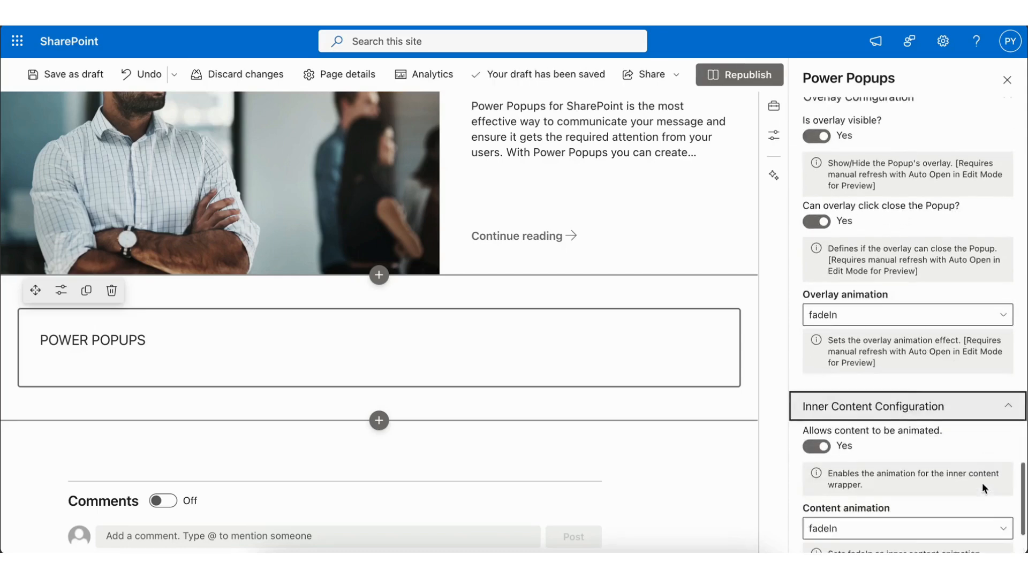
scroll(down, 3)
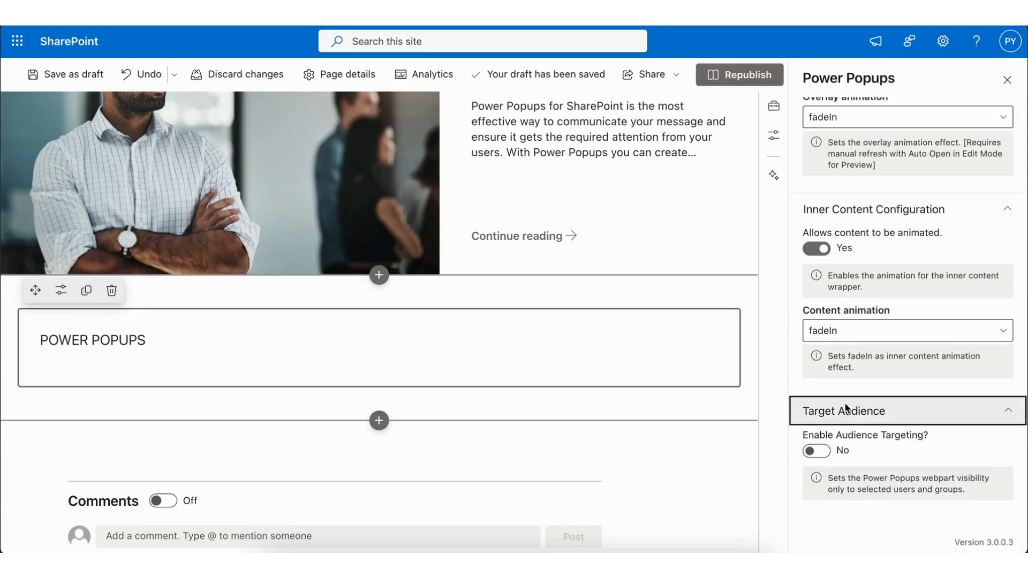
click(815, 451)
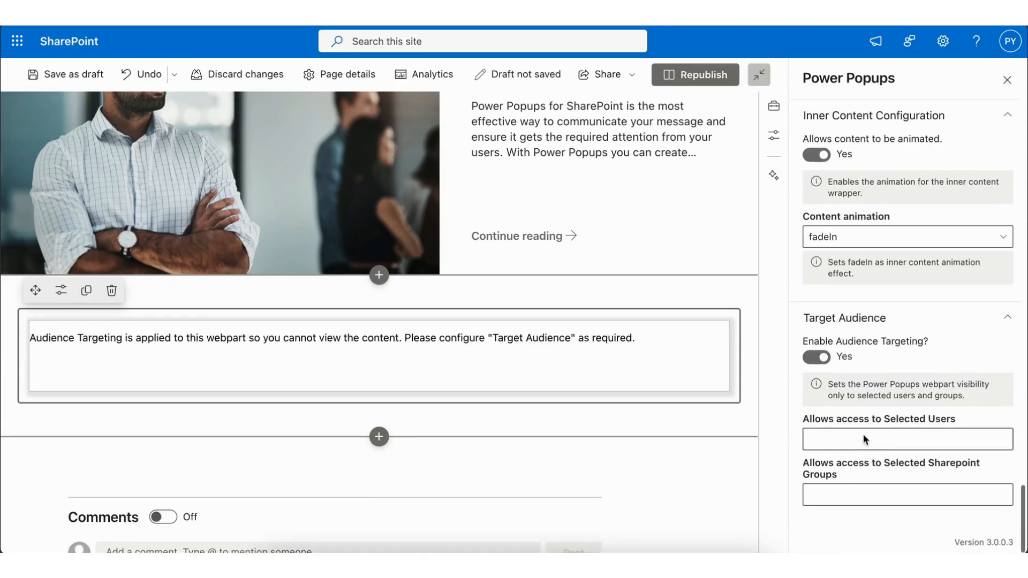
click(816, 356)
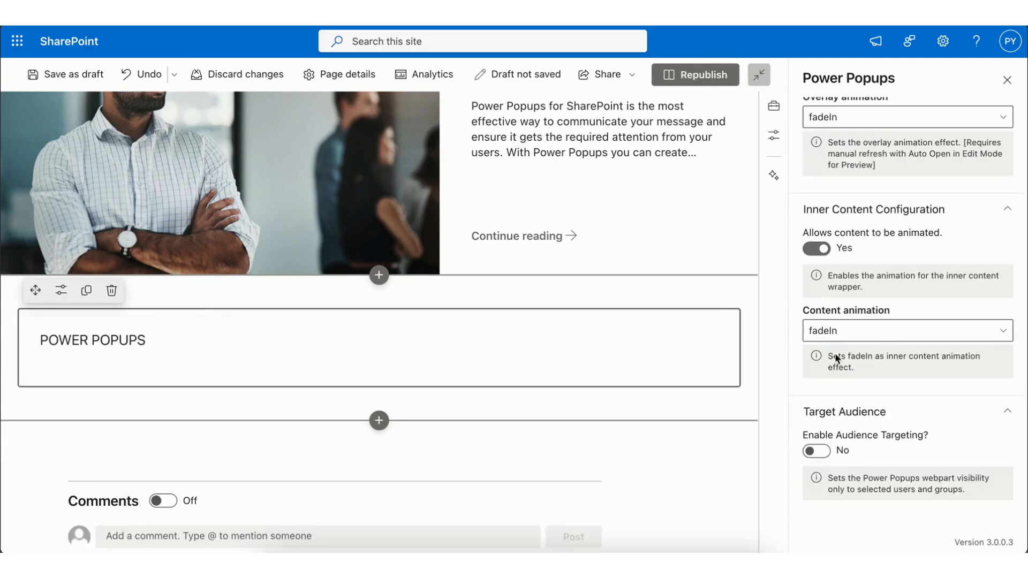
scroll(up, 3)
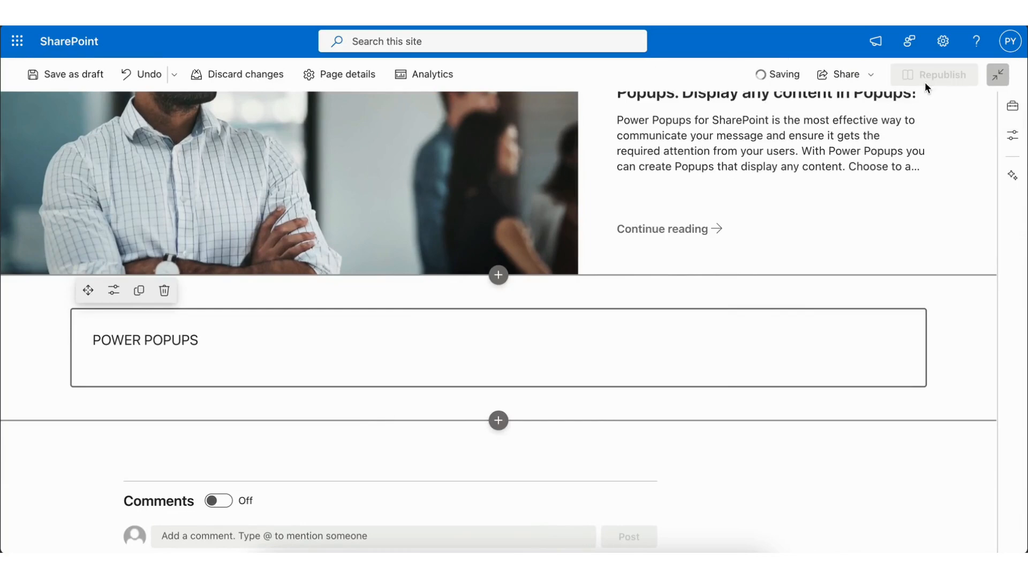
- Republish the page and close the popup that auto-opens on it
click(942, 74)
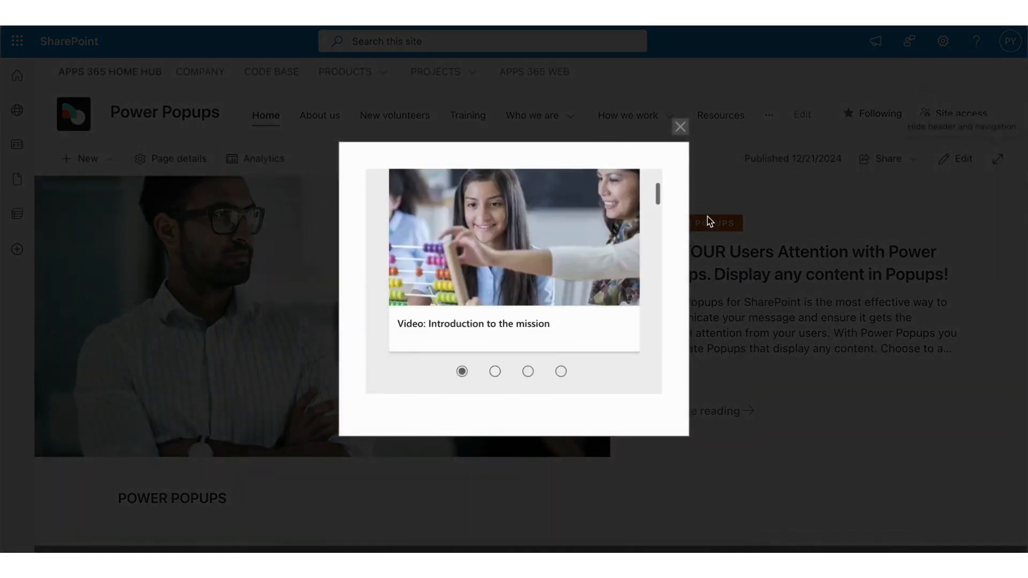
click(680, 126)
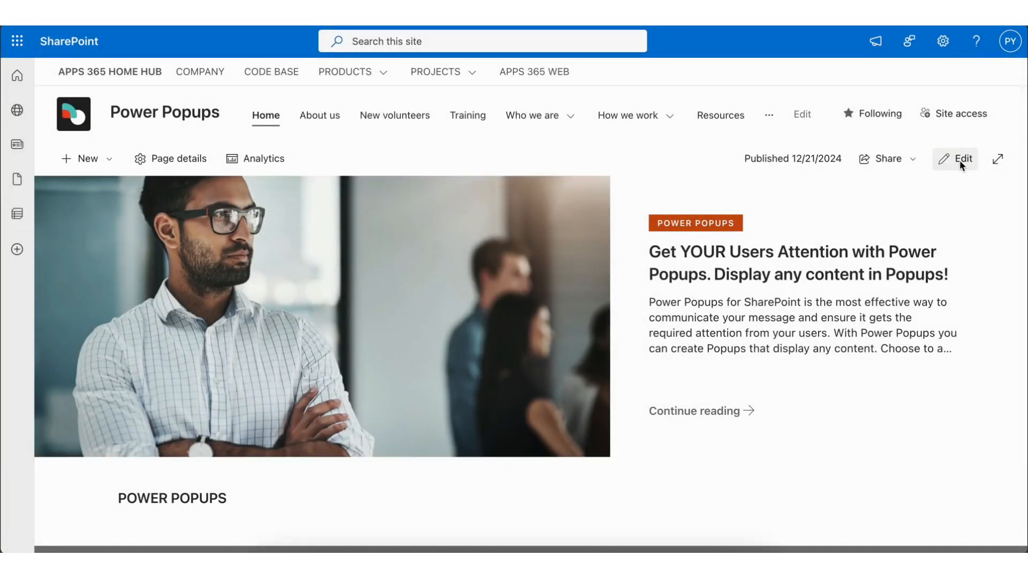
- Re-enter edit mode, reopen the web part settings and list the Popup Type choices
click(962, 158)
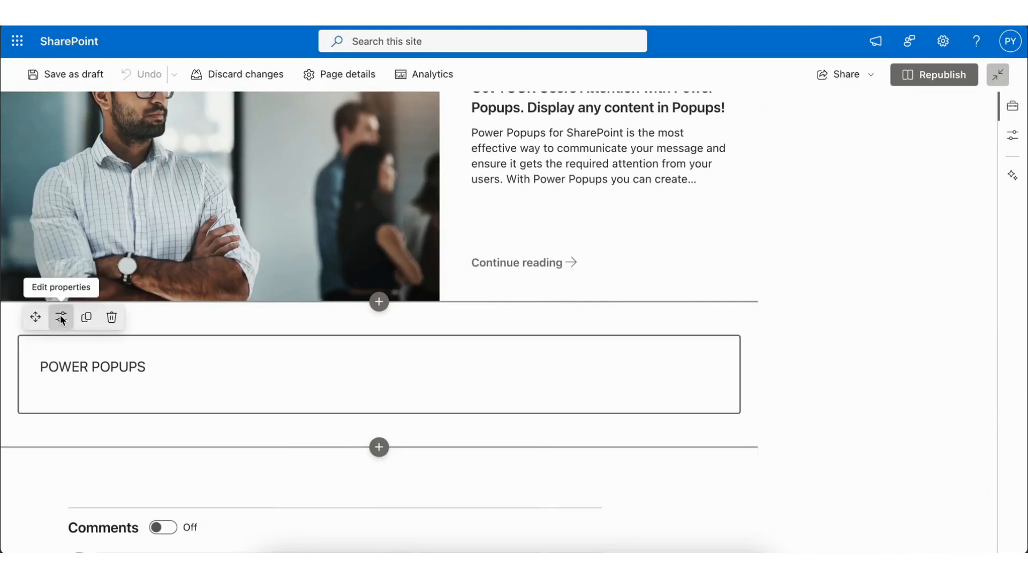
click(61, 317)
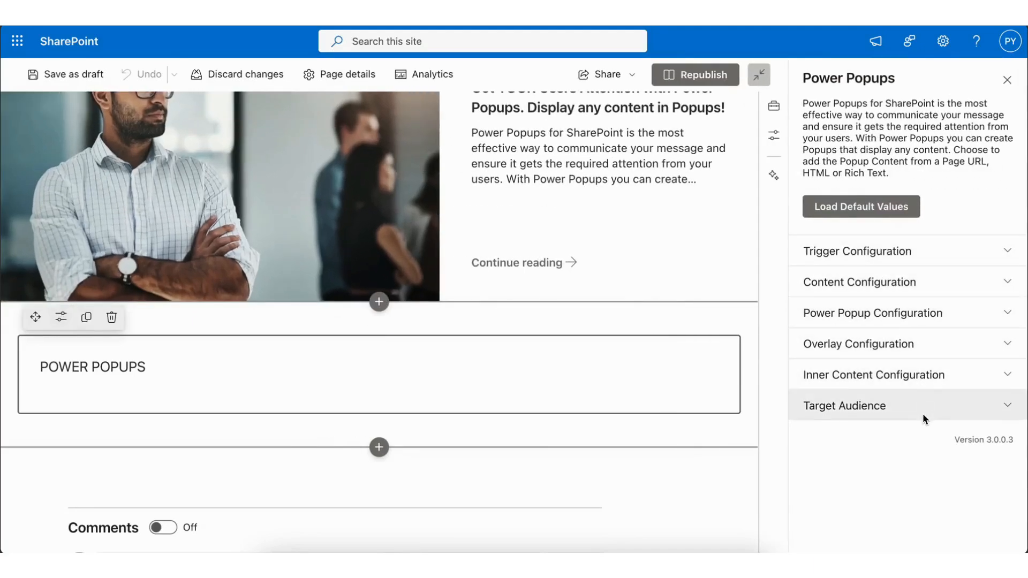
click(906, 312)
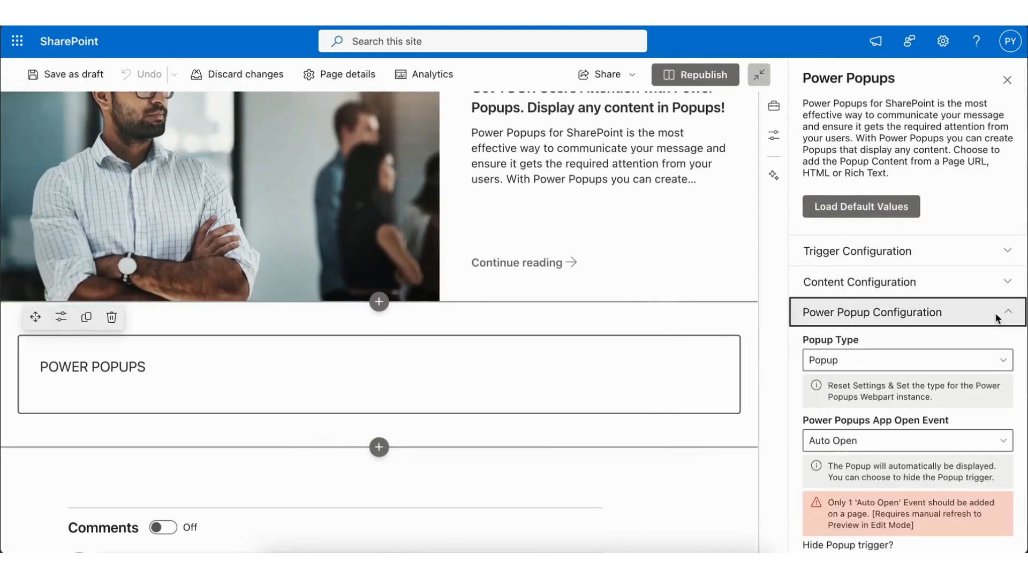
click(906, 360)
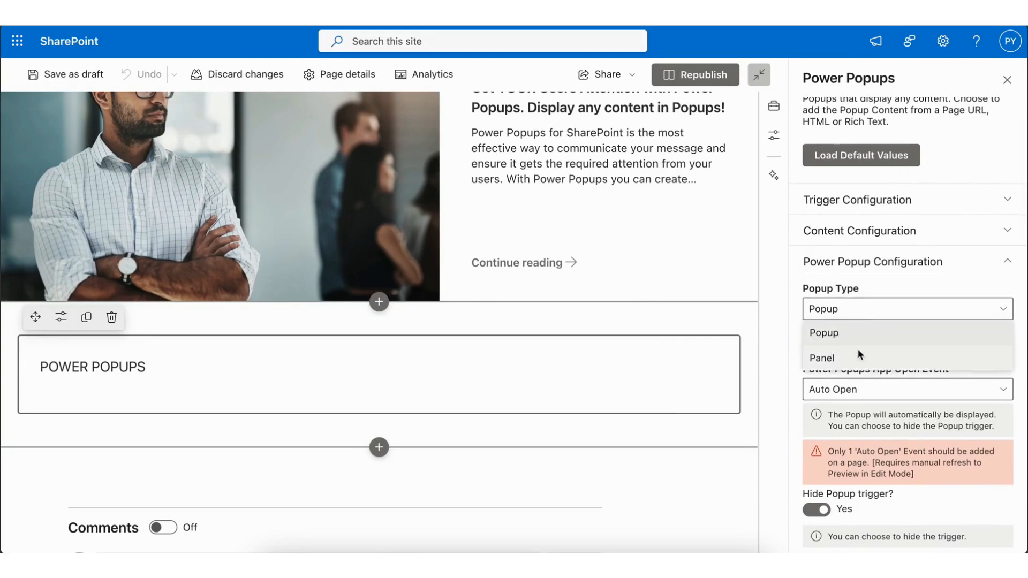
- Set Popup Type to Panel, Panel Title to 'Training', and Open Event to Auto Open
click(821, 358)
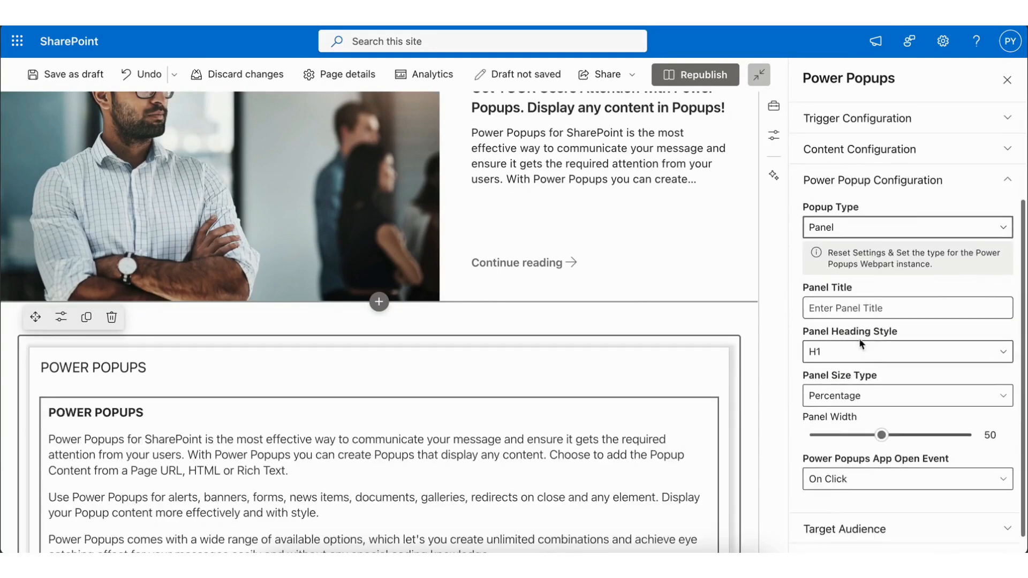
click(907, 307)
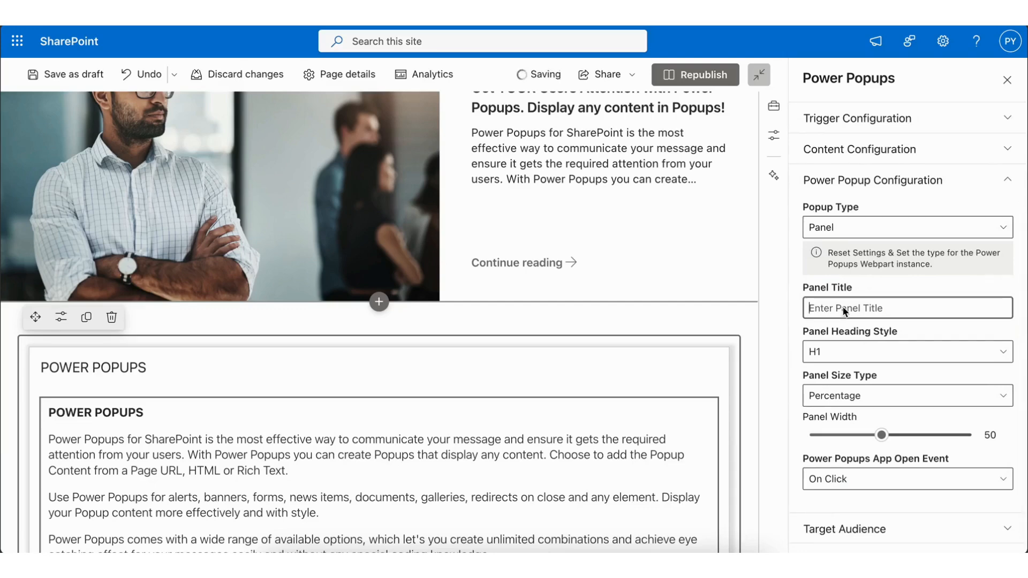
text(Training)
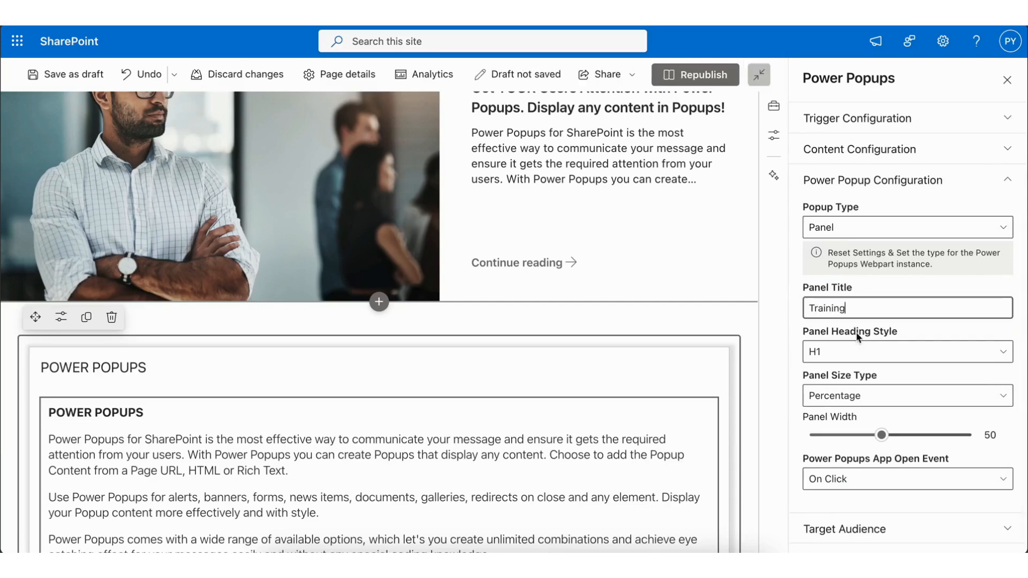
click(907, 351)
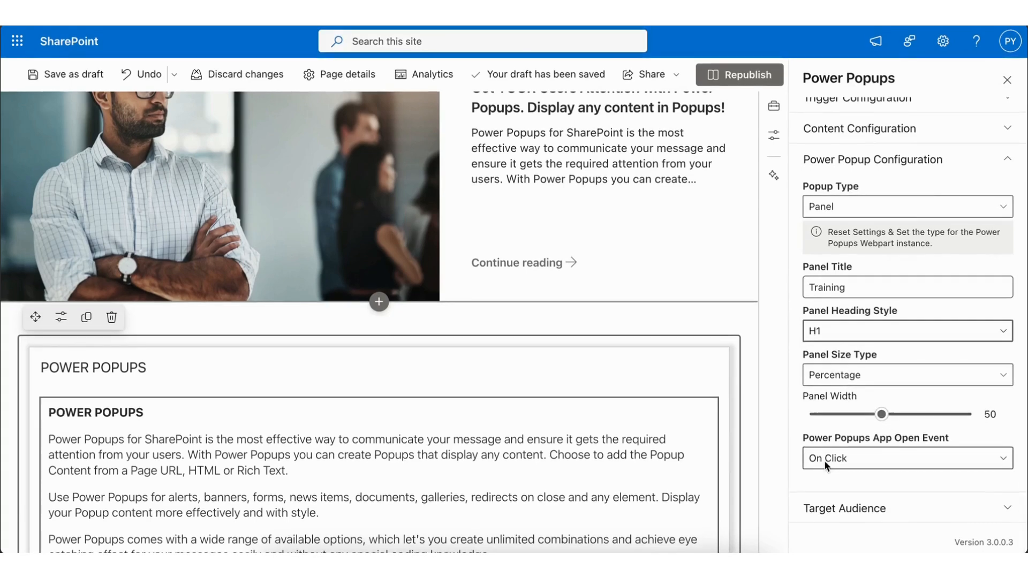
click(906, 457)
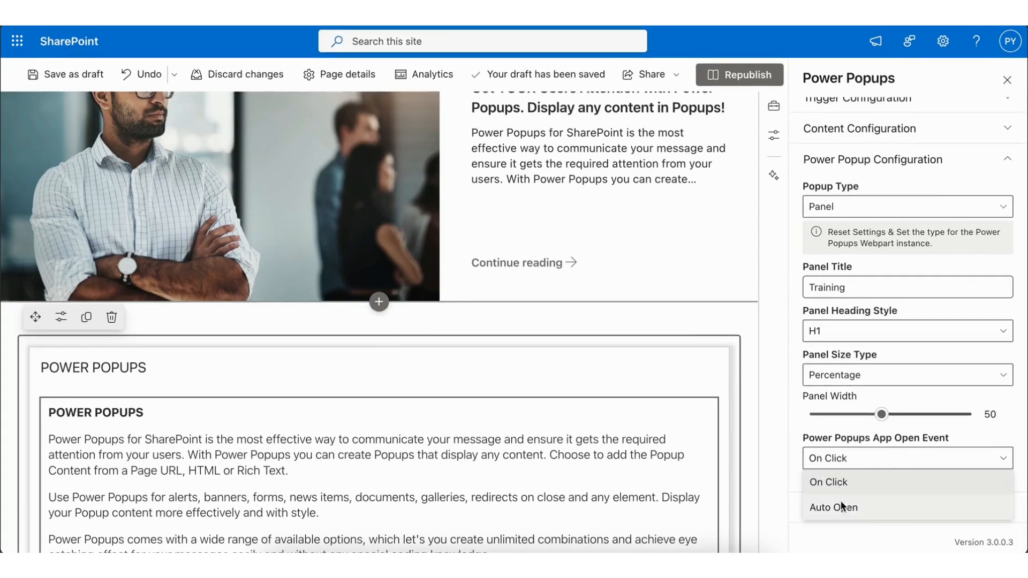
click(833, 506)
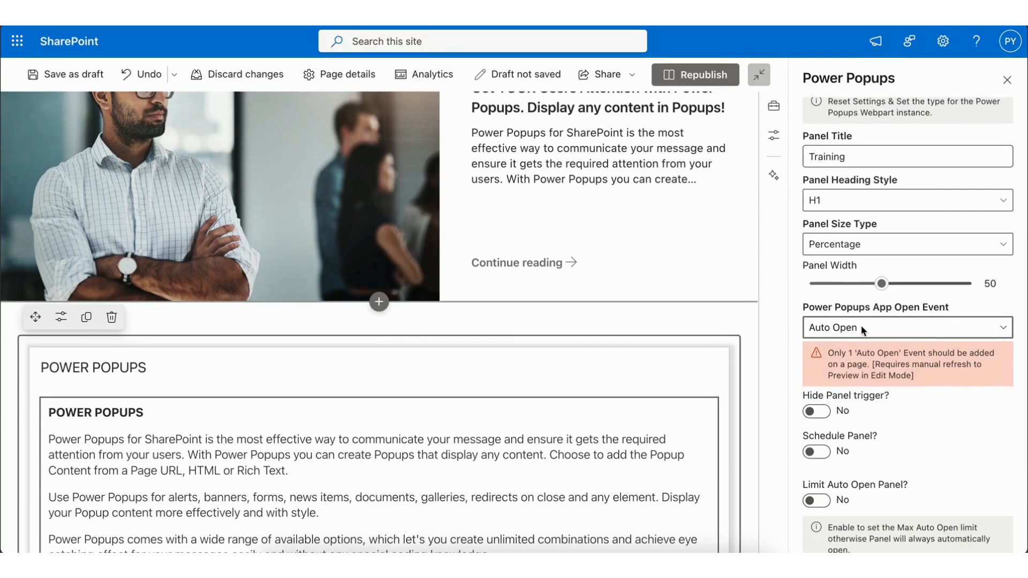
scroll(down, 3)
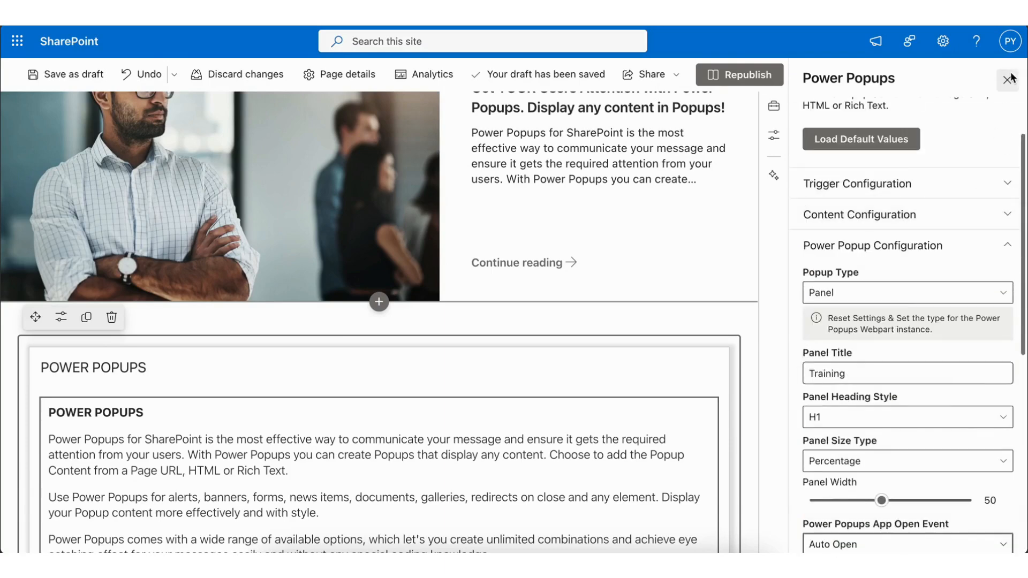
- Close the settings pane and republish the page so the Training panel auto-opens
click(1009, 79)
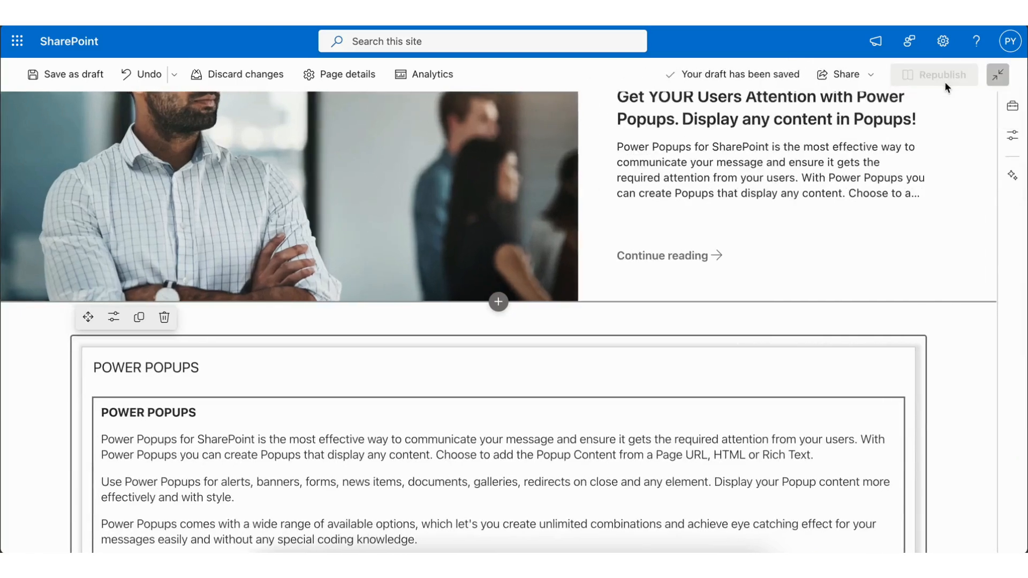
click(943, 74)
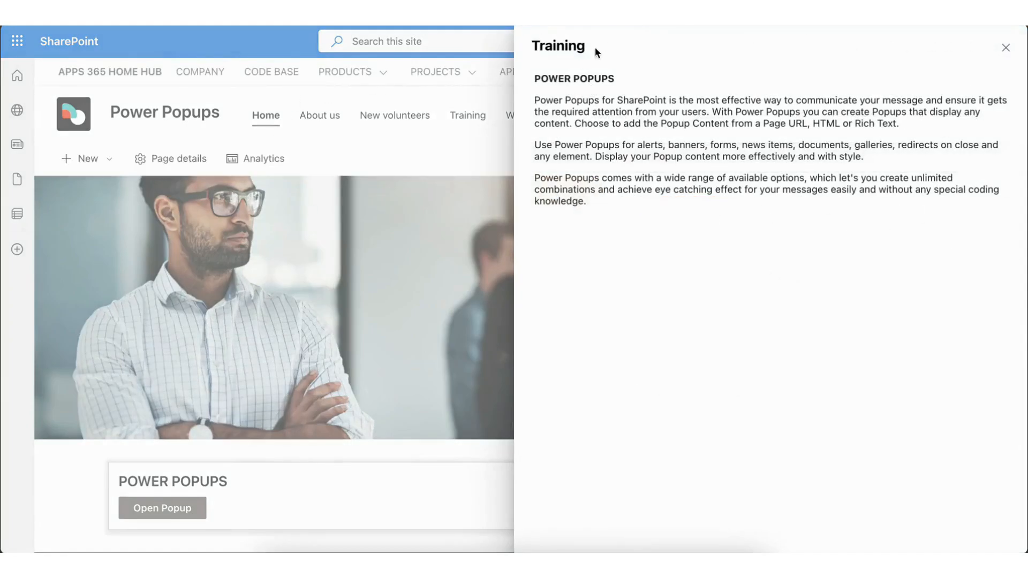
mouse_move(994, 59)
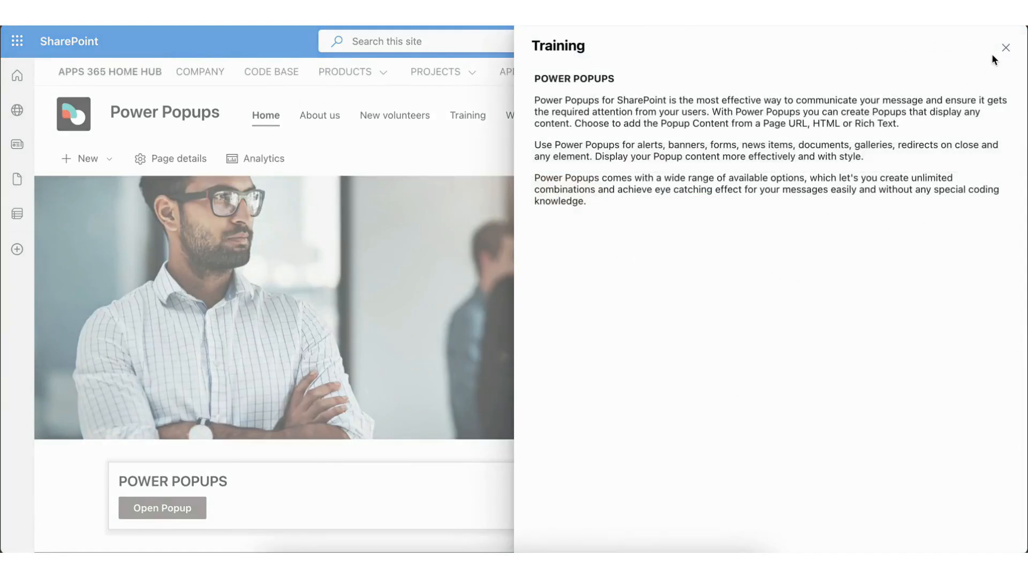